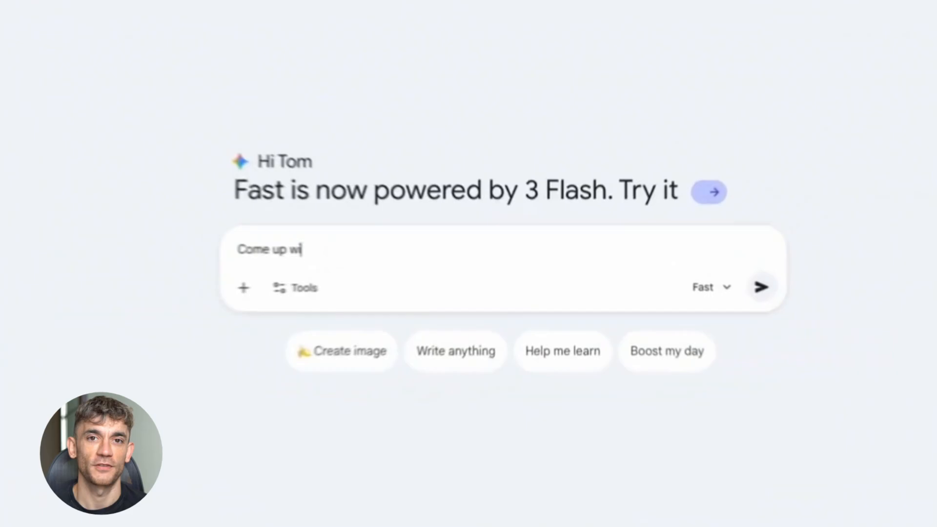
Send the game prompt with the attached notes as a Canvas and preview the running Habitat Hero game
click(268, 287)
text(th an educational computer game based on the notes attached)
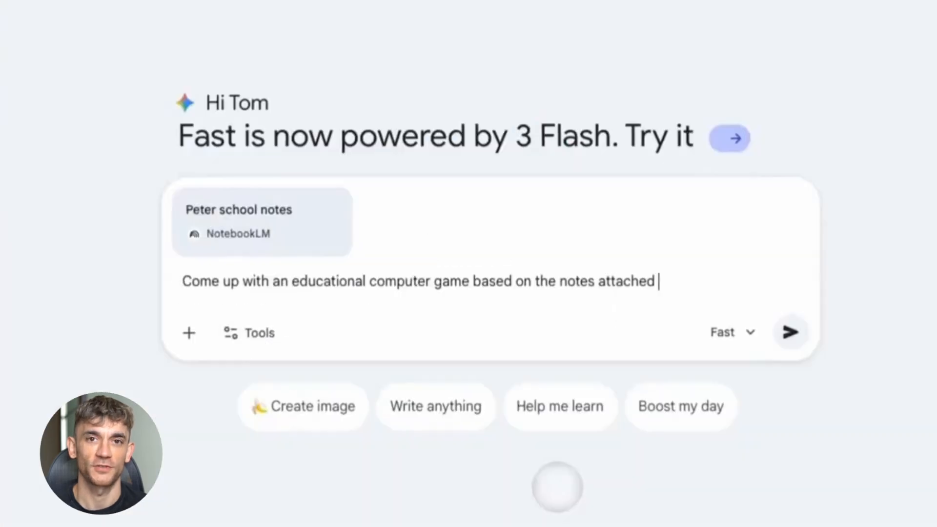
click(789, 332)
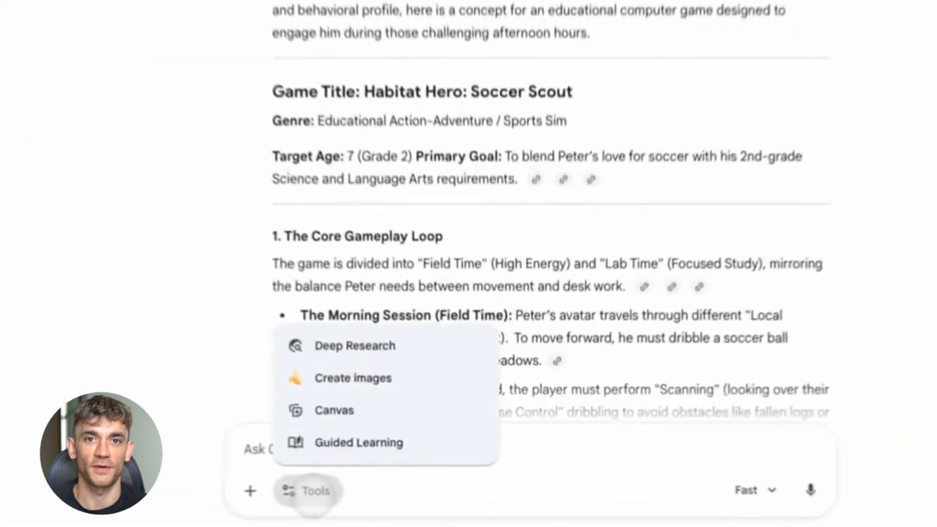
click(334, 410)
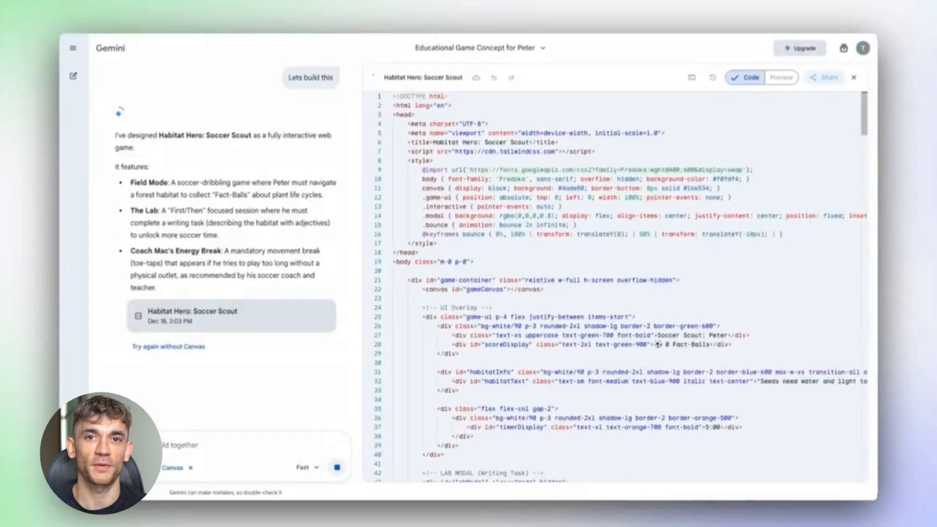
click(778, 77)
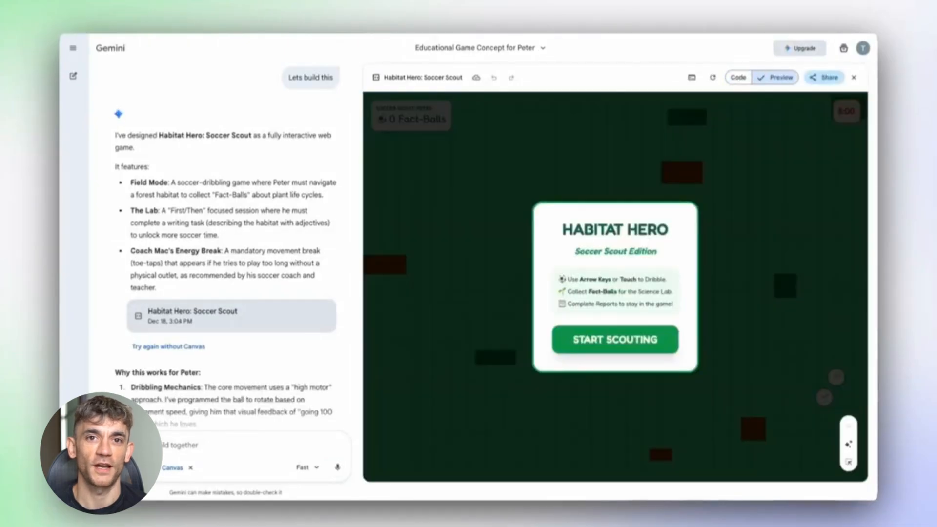
click(614, 339)
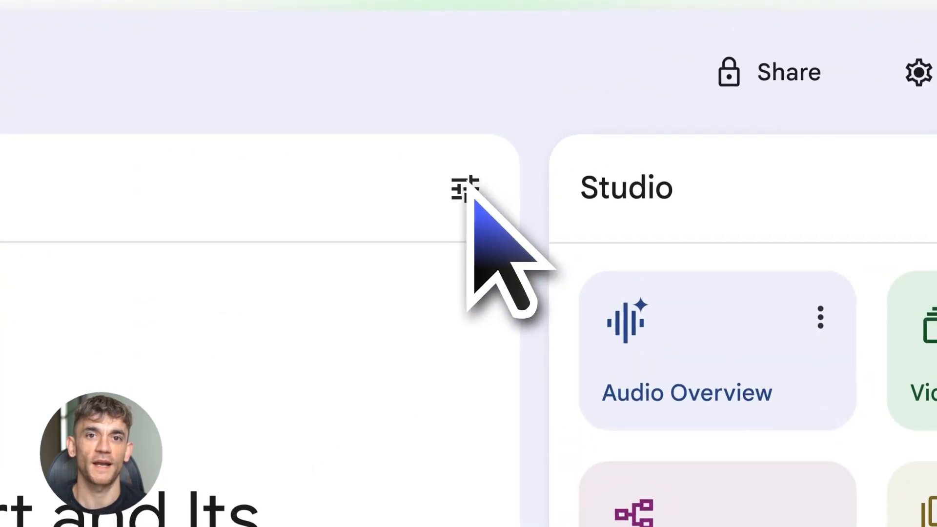
Configure the notebook chat to behave as a Learning Guide and save it
click(462, 191)
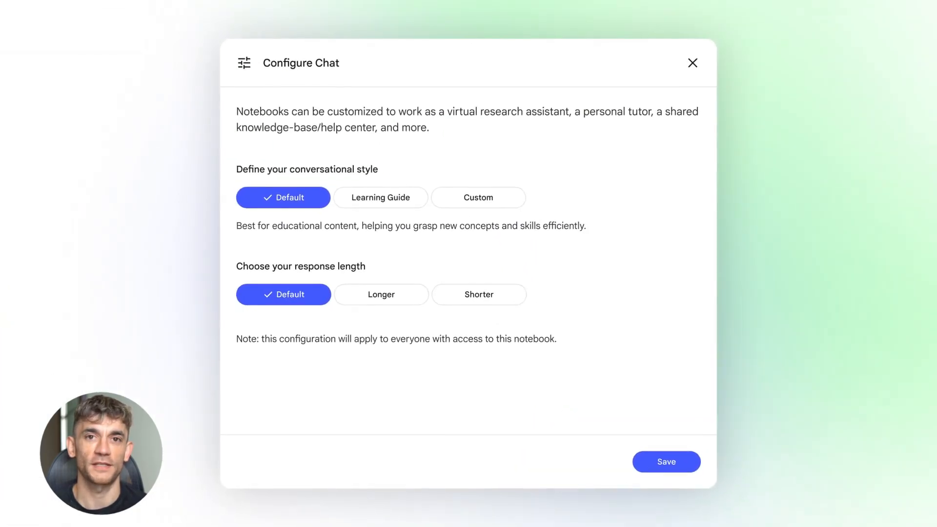
click(381, 199)
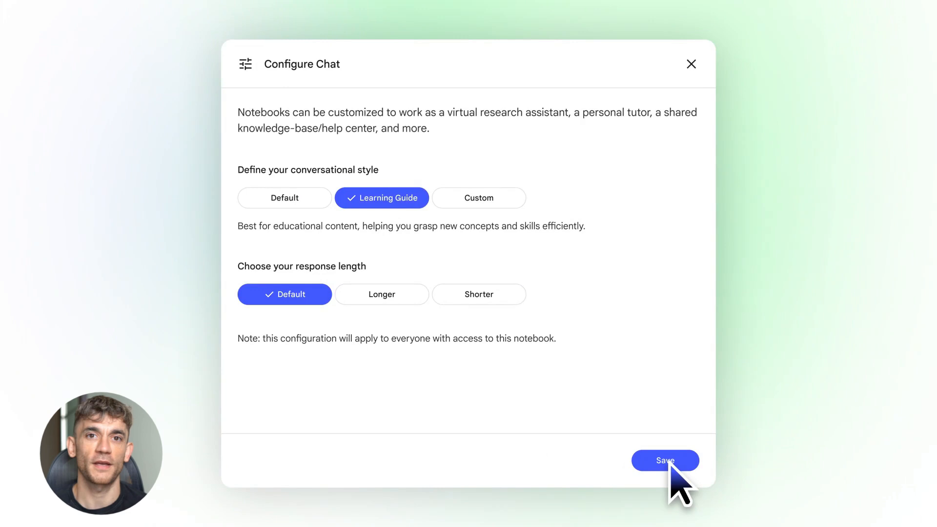
click(665, 459)
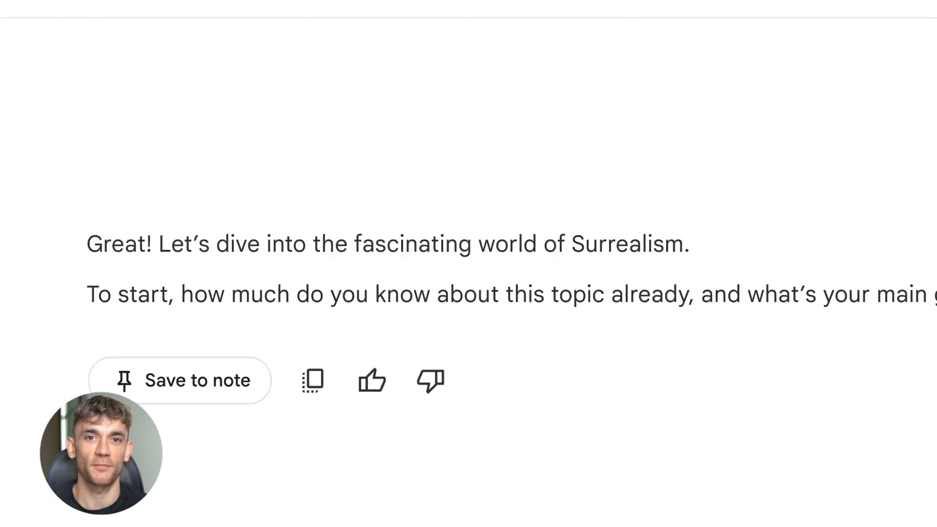
Send a message as a high school junior studying Surrealism for the AP Art History exam
text(I am a high school ju)
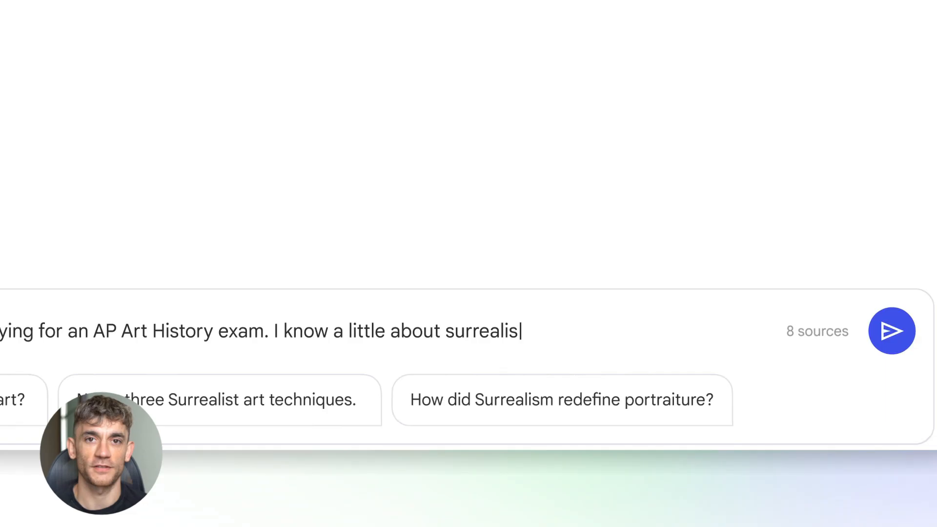
click(891, 331)
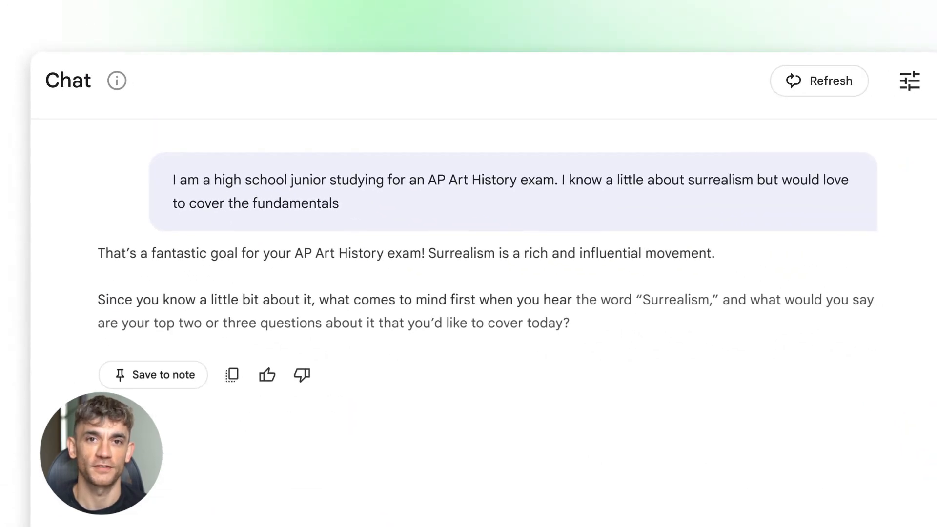
text(M)
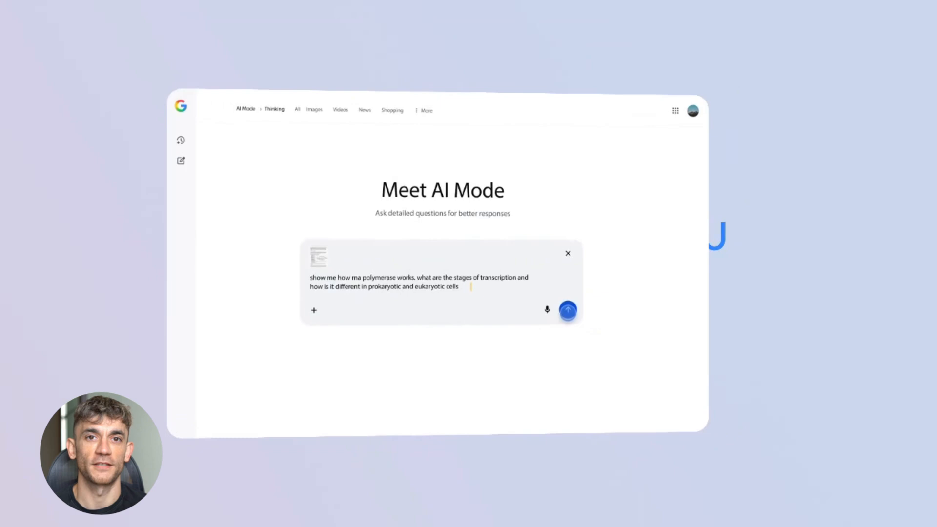
Submit the RNA polymerase and transcription stages question in AI Mode
click(567, 310)
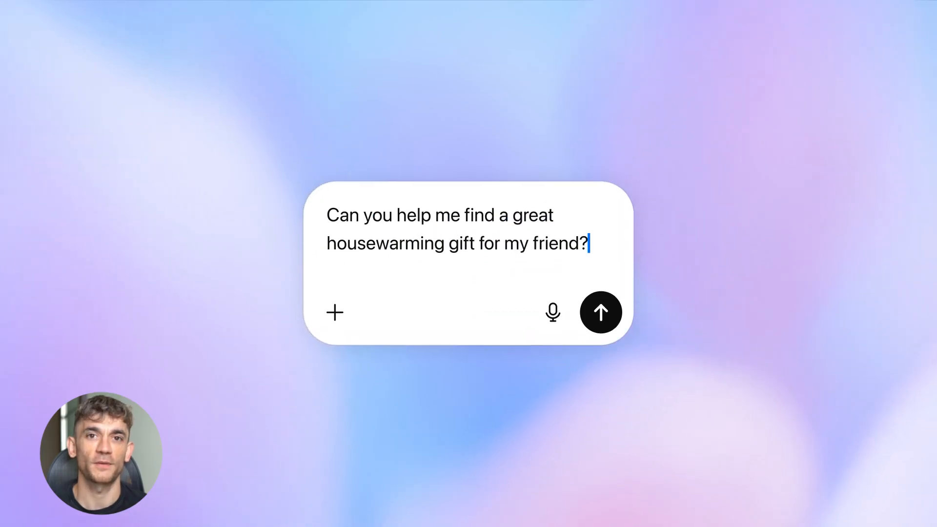
Request handmade white and tan ceramic dinnerware gift ideas under $100
text(maybe handmade, ceramic dinnerware, in white and tan under $10)
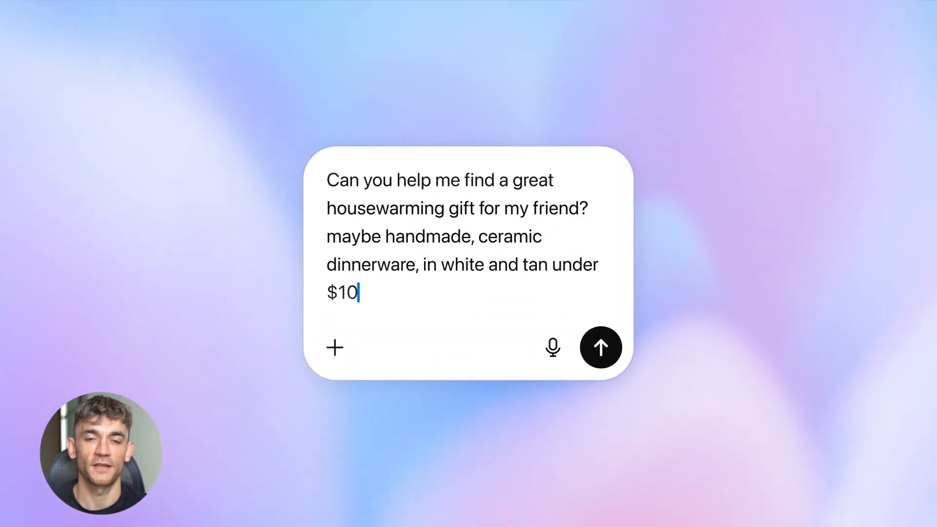
click(599, 348)
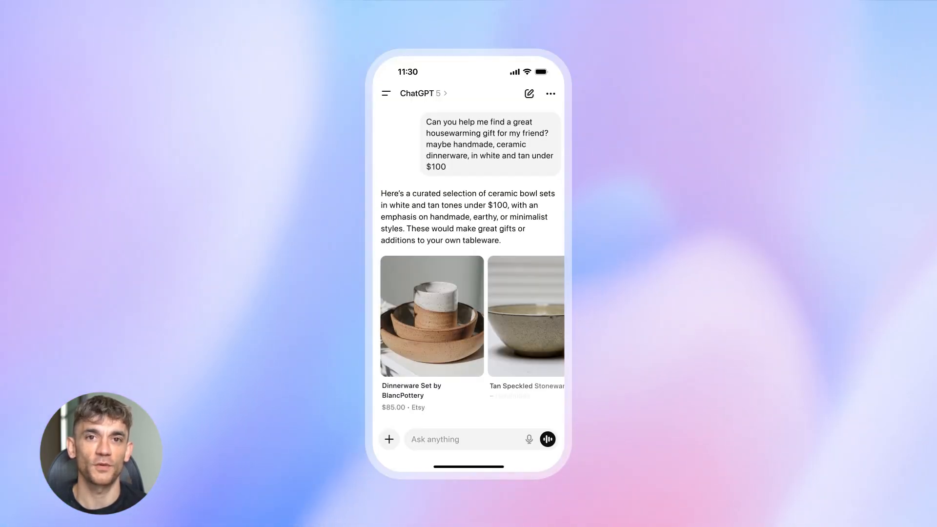
Select the BlancPottery Pasta bowl place setting and proceed to pay through Etsy
click(432, 315)
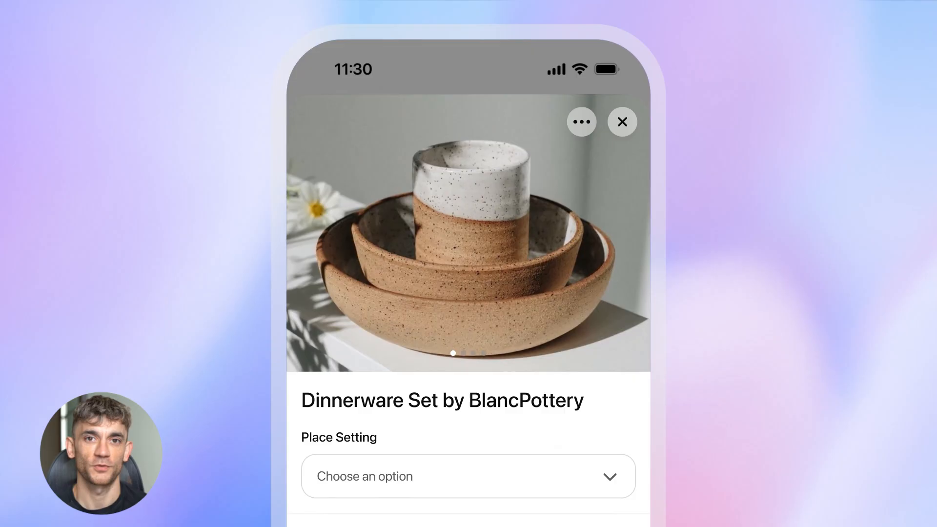
scroll(down, 3)
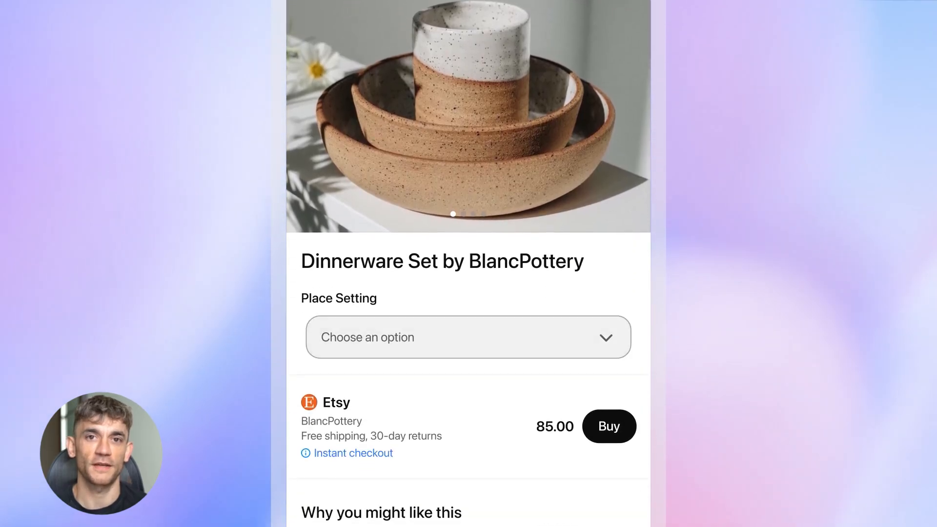
click(468, 337)
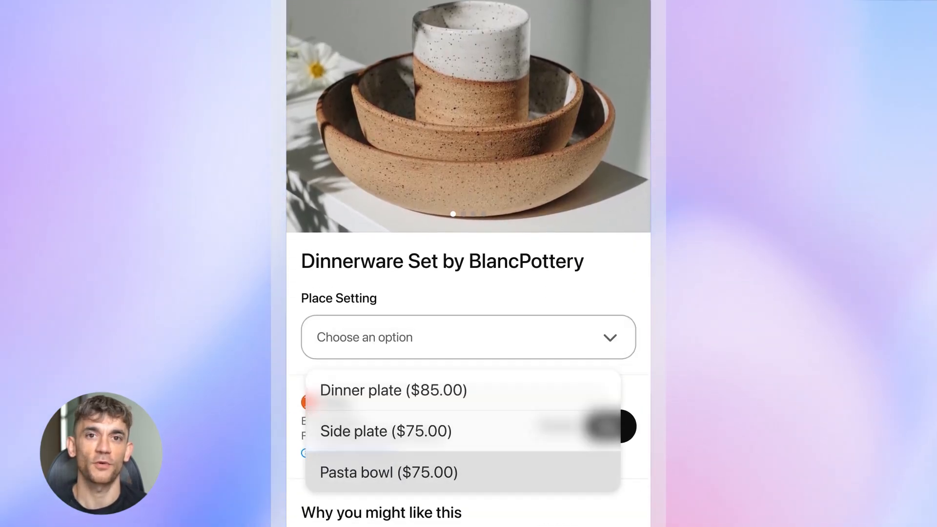
click(388, 473)
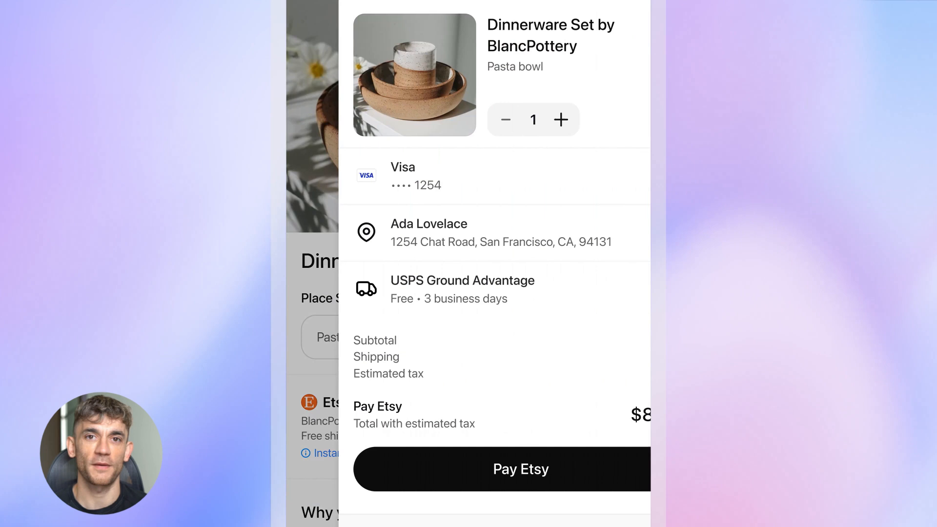
click(501, 469)
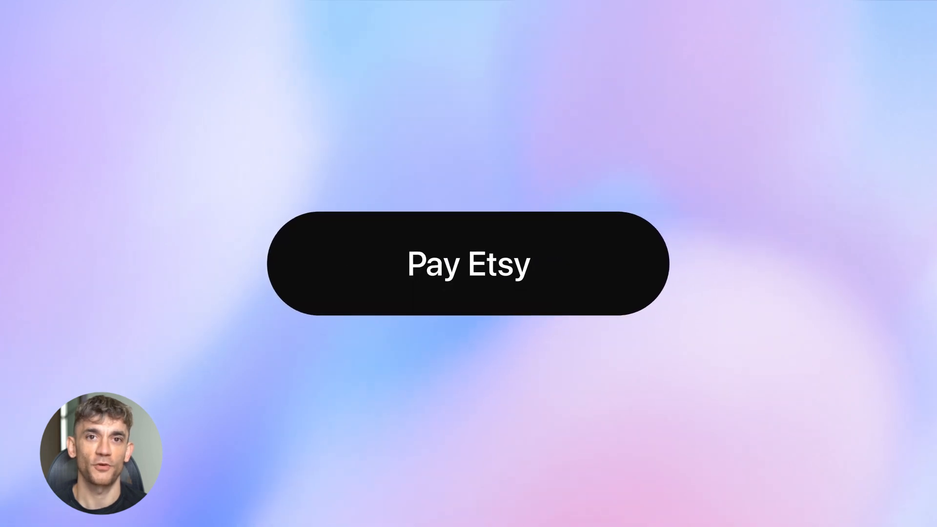
click(468, 264)
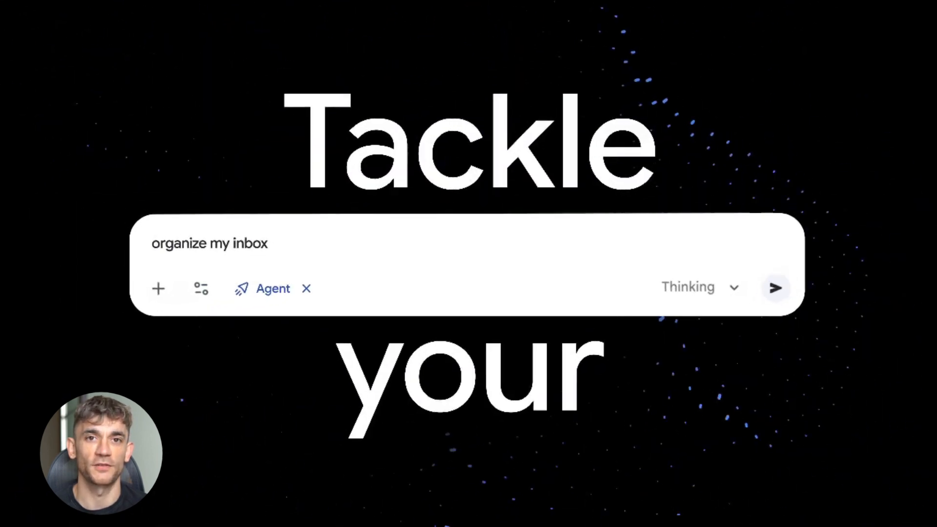
Send the Van Gogh gallery prompt with life context per piece as a Dynamic View
click(775, 288)
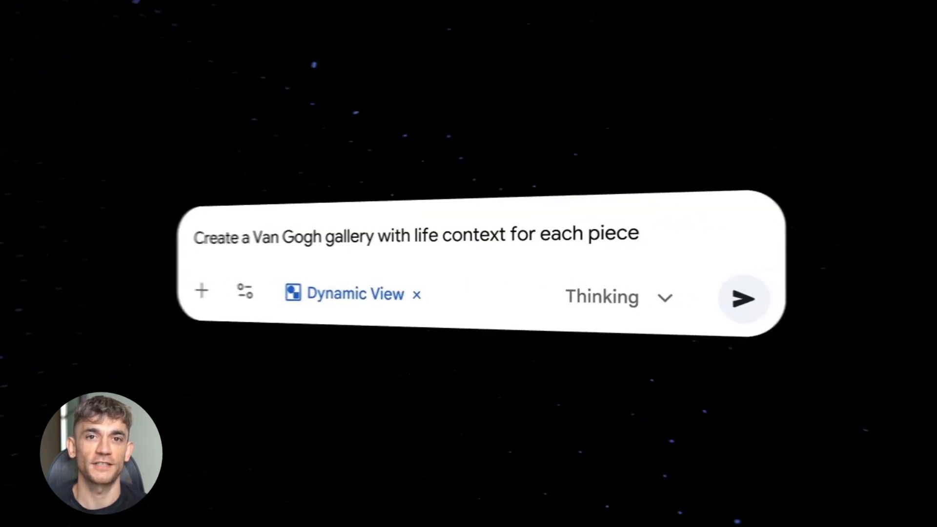
click(743, 298)
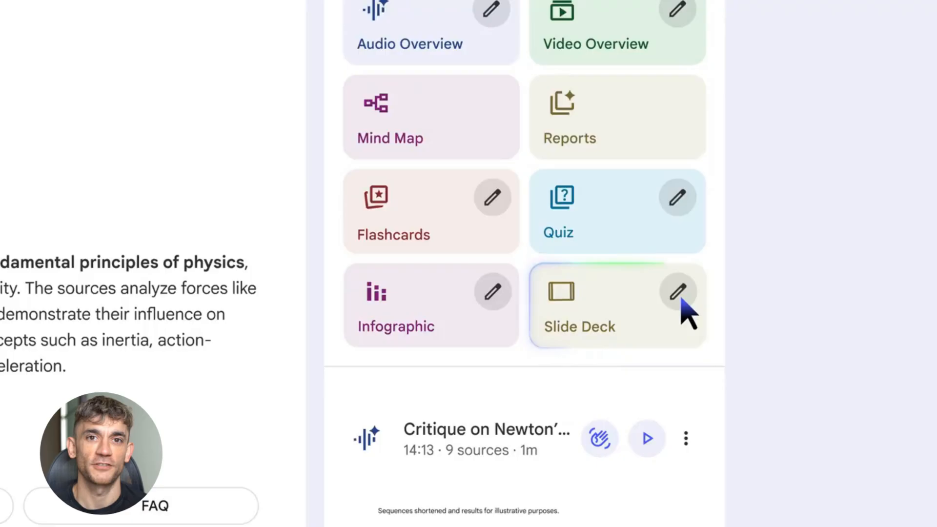
Generate a Detailed, Medium slide deck explaining Newton's Law of Motion to a soccer-loving 10-year-old
click(675, 292)
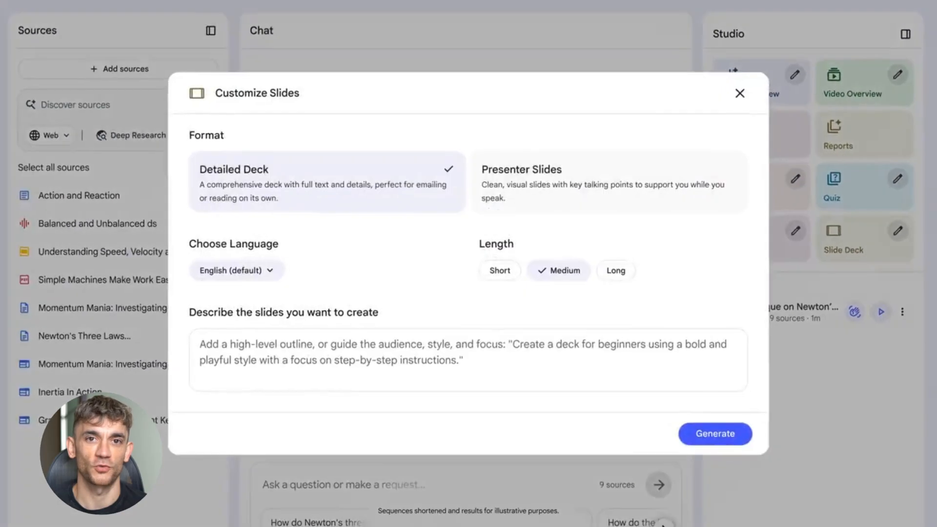
text(Explain Newton's Law of Motion to a 10 year old who loves soccer)
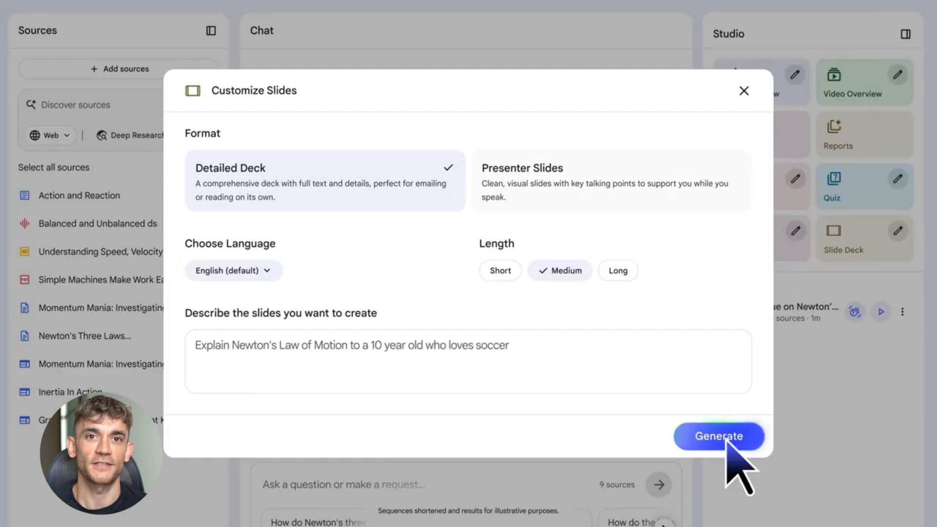
click(719, 436)
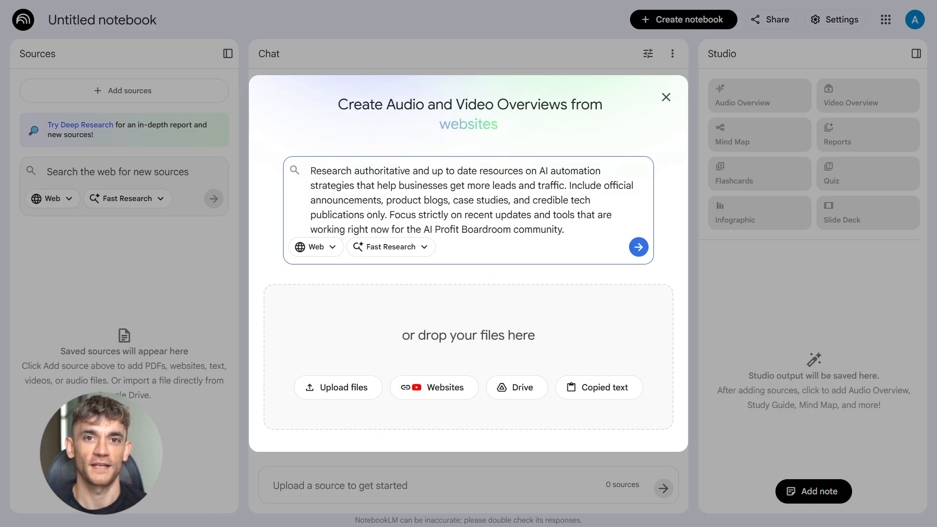
Run Fast Research on AI automation strategies and view the ten sources found
click(565, 230)
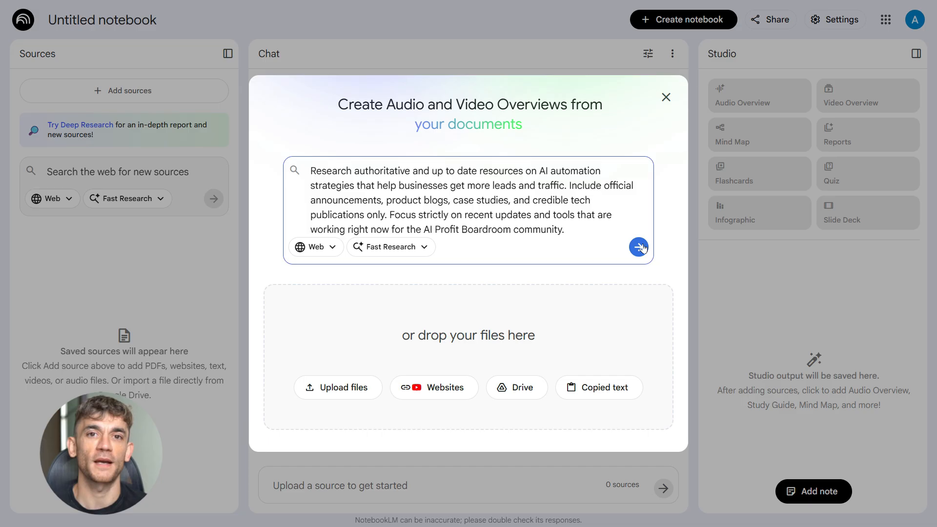
click(638, 247)
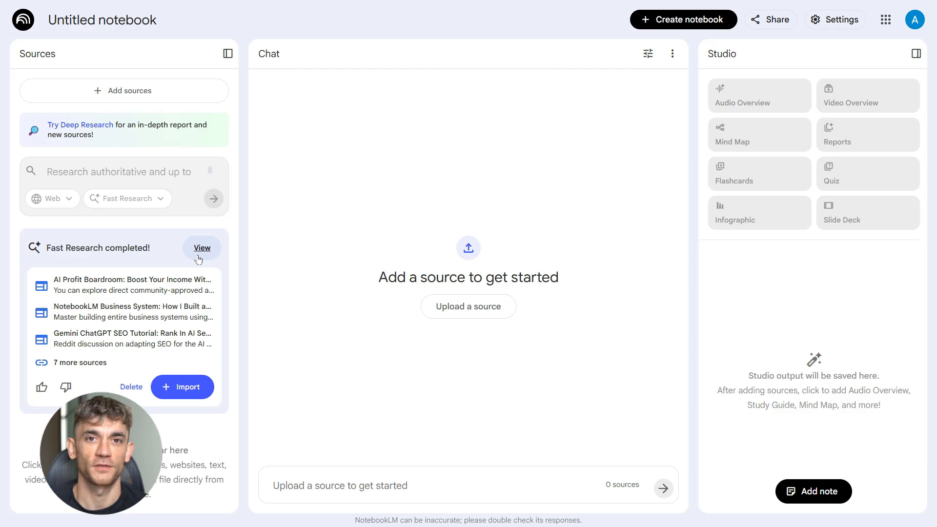
click(201, 247)
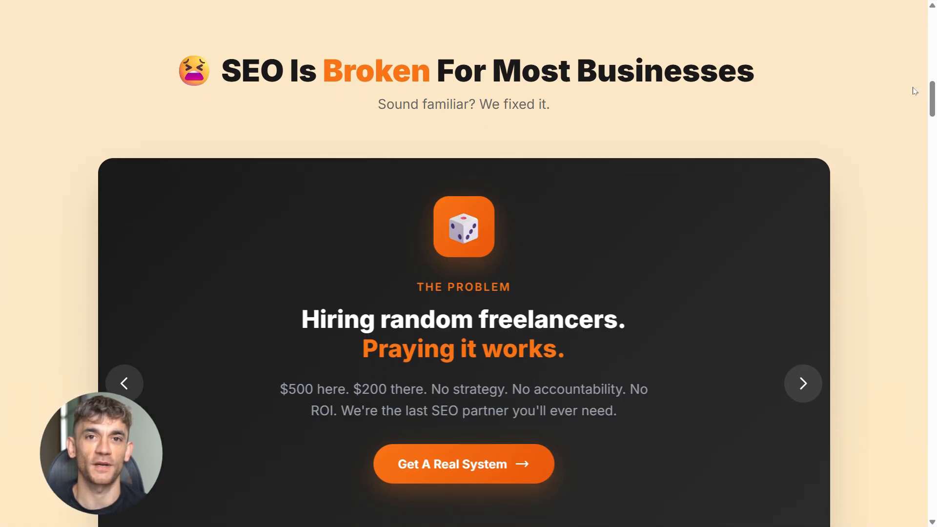
scroll(down, 3)
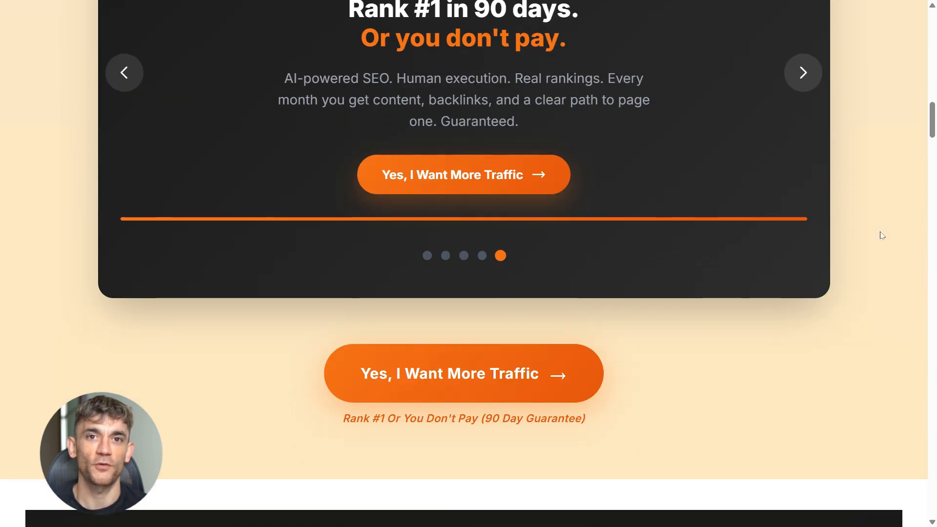
scroll(down, 3)
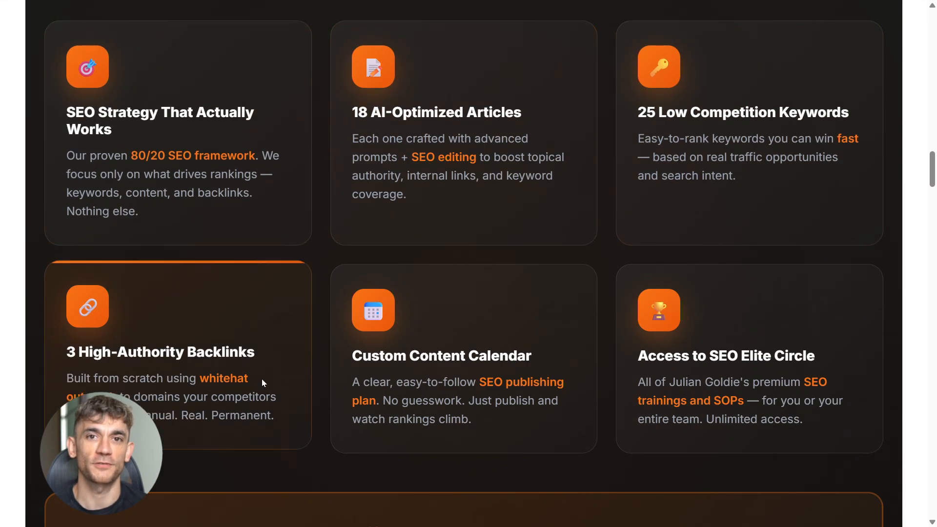
scroll(down, 3)
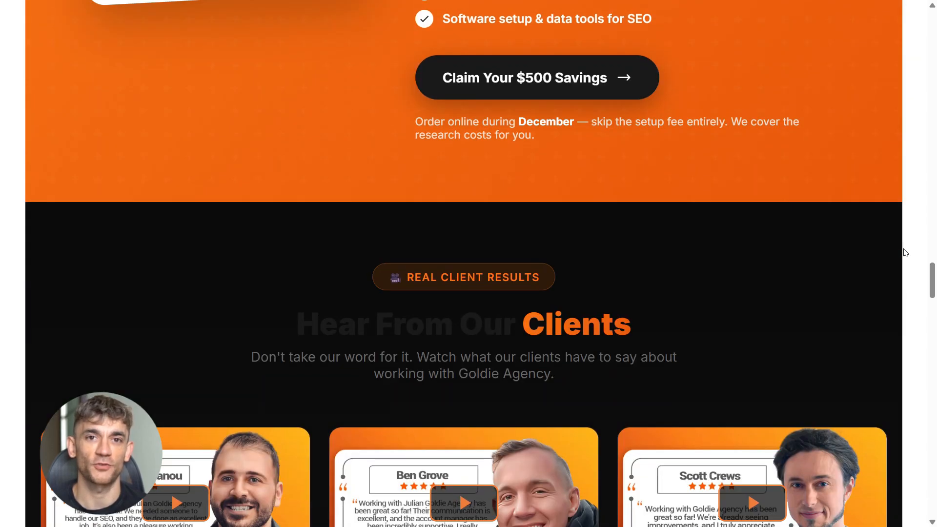
scroll(down, 3)
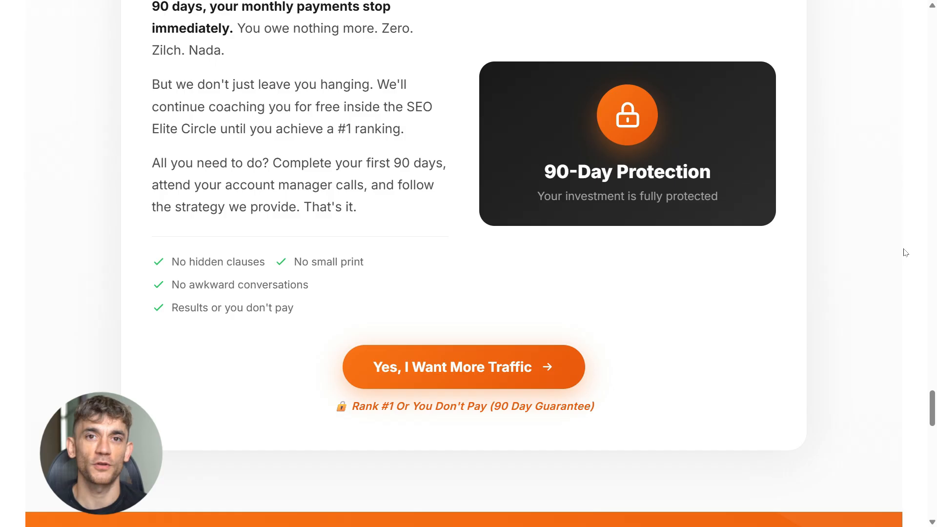
click(463, 366)
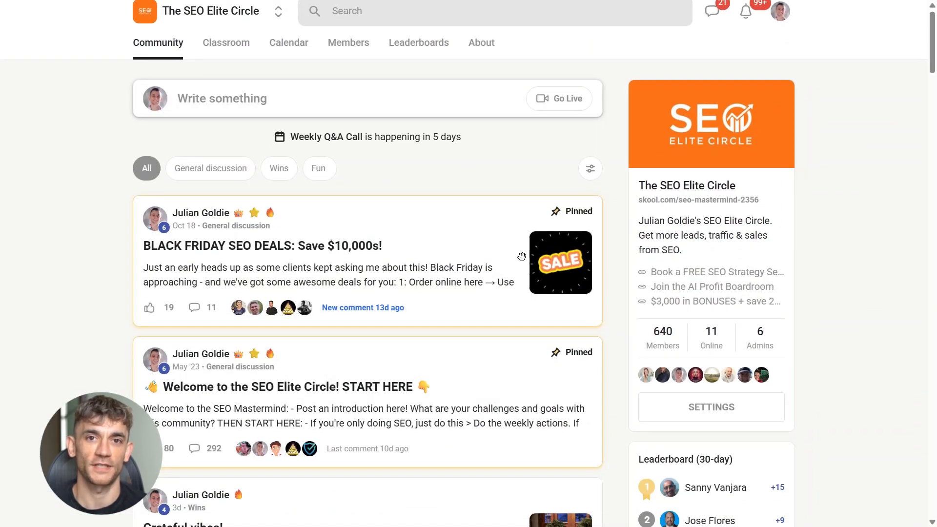
Browse The SEO Elite Circle's Classroom and About pages down through the $997/year community description
scroll(down, 3)
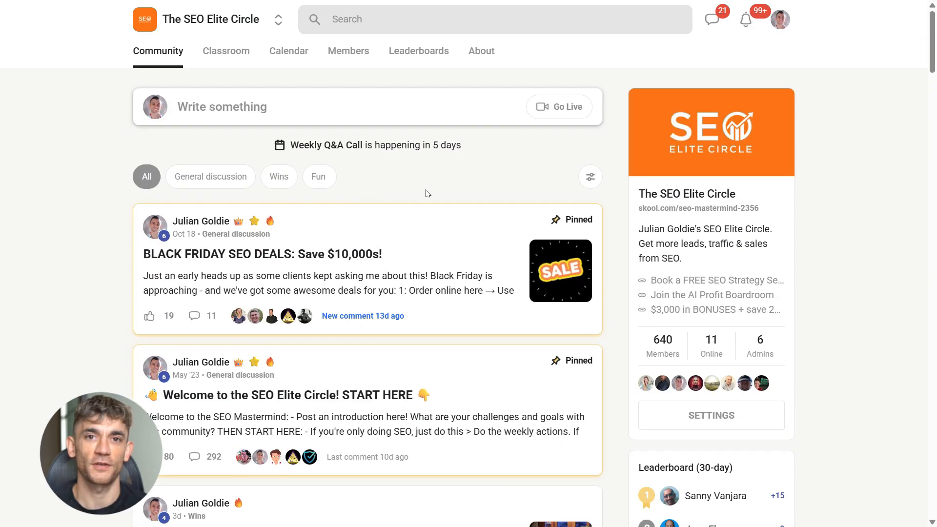
click(225, 51)
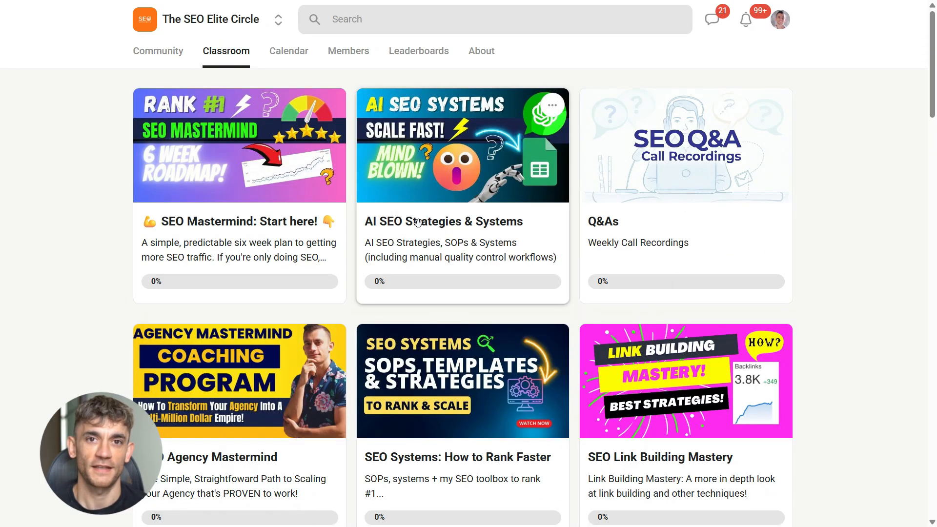
scroll(down, 3)
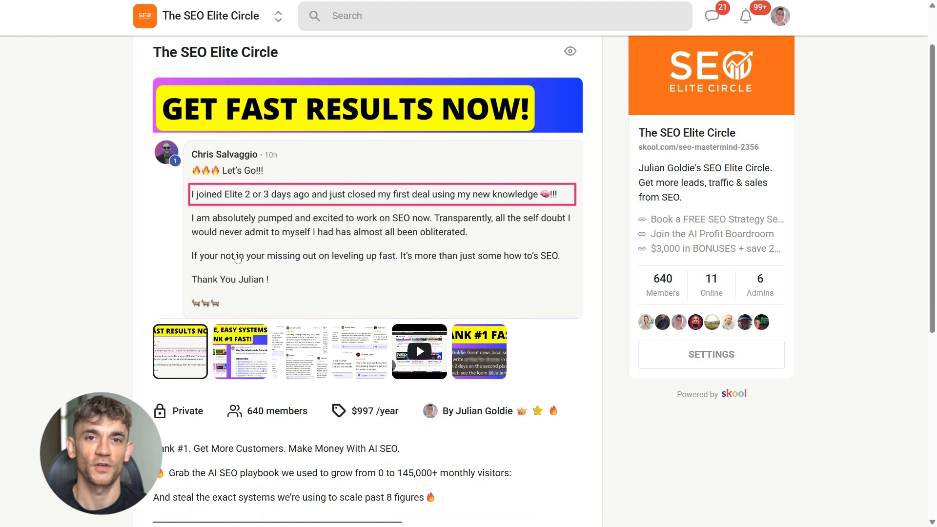
scroll(down, 3)
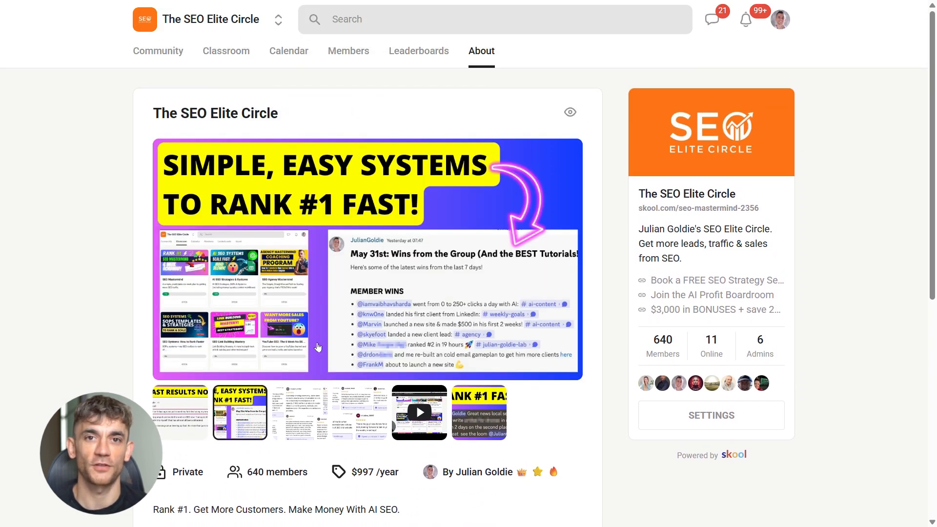
scroll(down, 3)
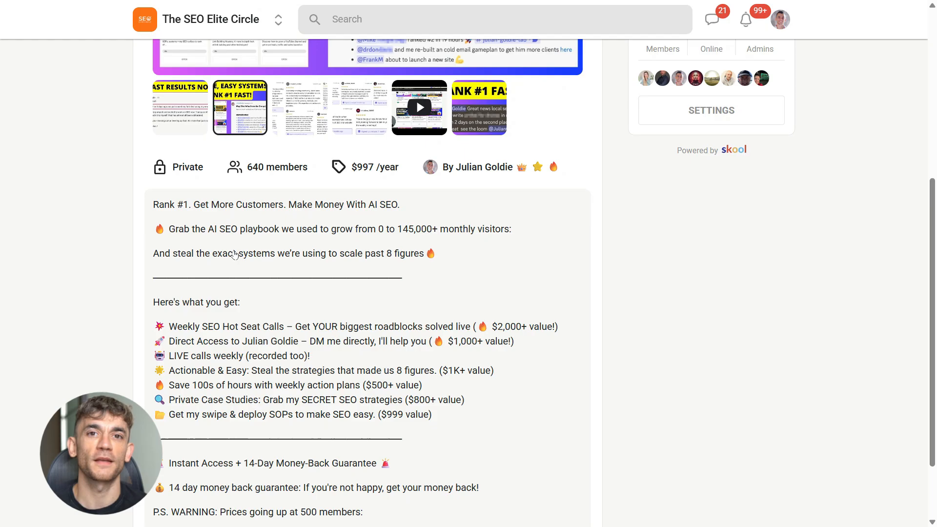
scroll(down, 3)
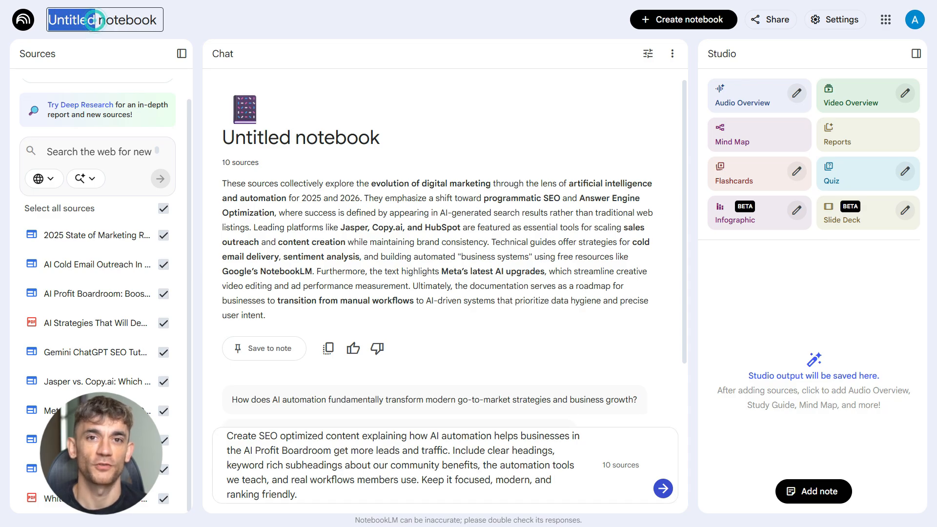
Rename the notebook to 'SEO notebook' and generate the AI Profit Boardroom SEO article from its sources
text(SEO notebook)
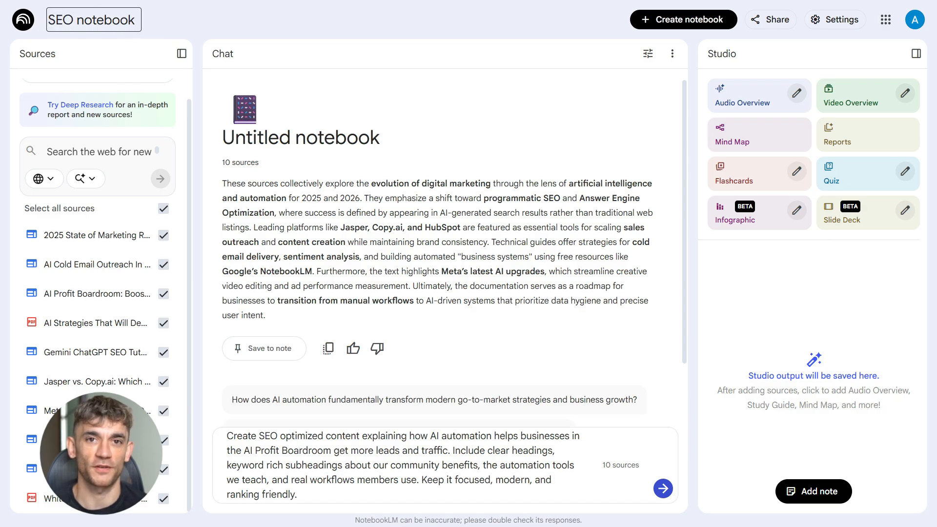
click(661, 488)
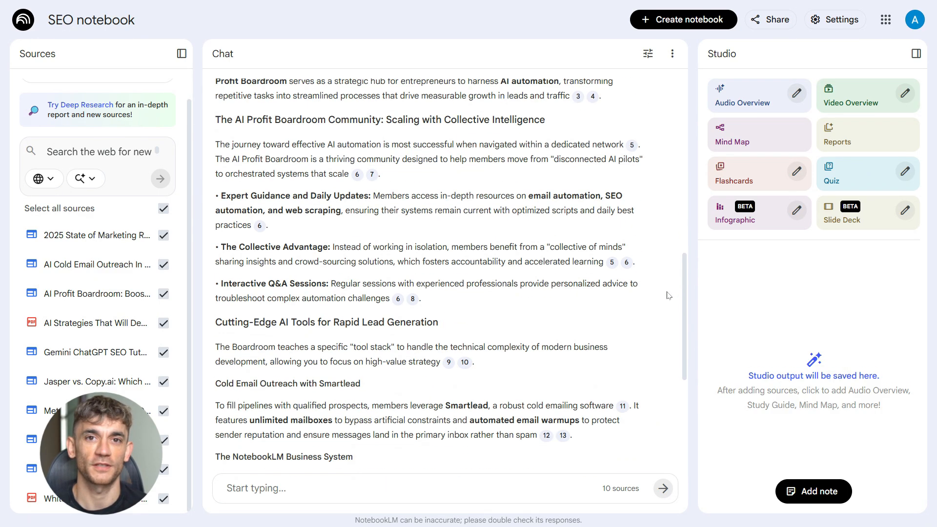
scroll(down, 3)
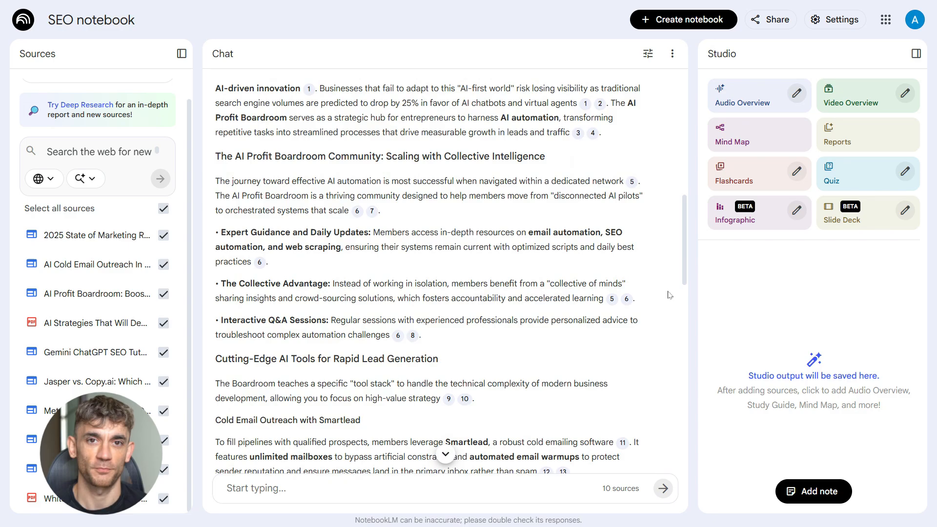
scroll(down, 3)
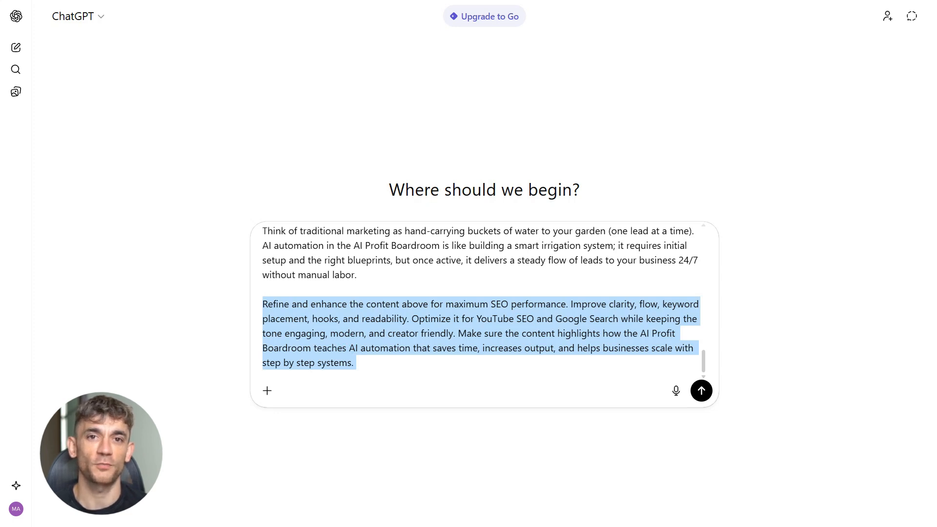
Arrange the pasted NotebookLM article with the maximum-SEO refinement request at the end of the message
click(374, 366)
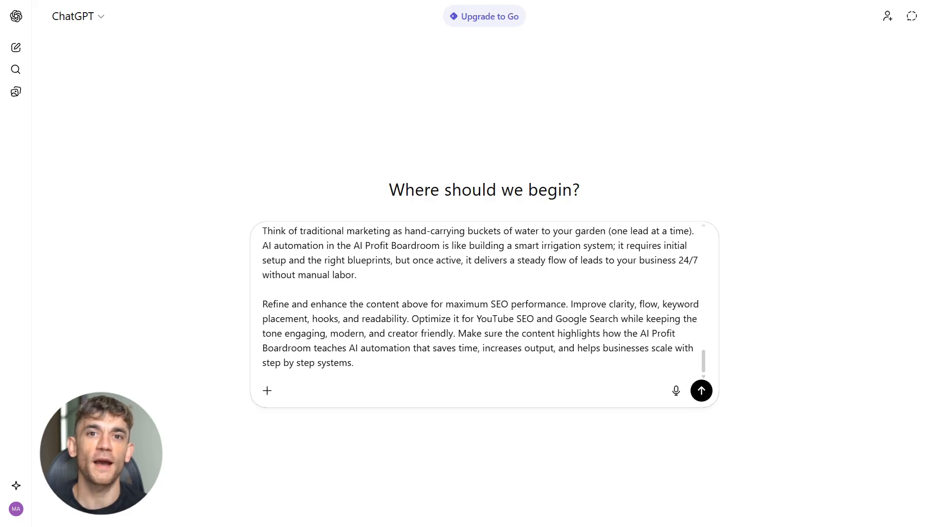
drag(263, 303, 354, 363)
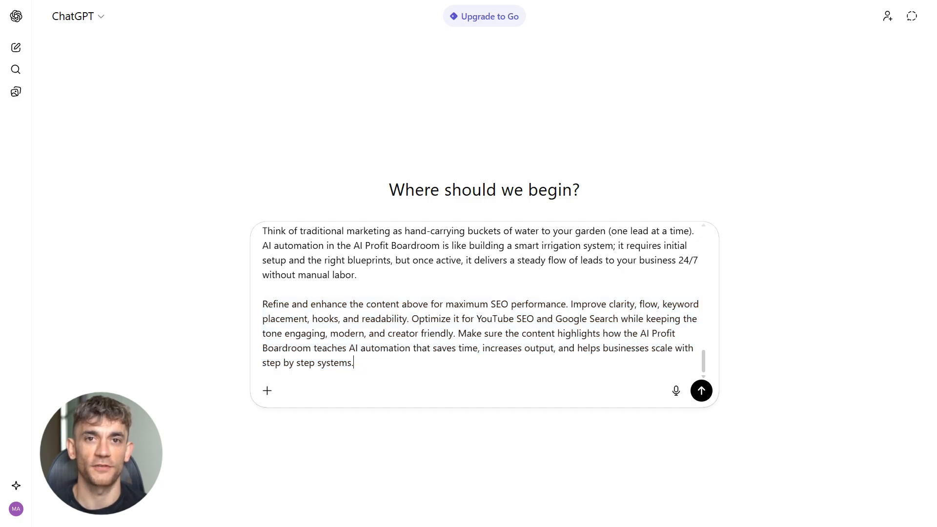
click(700, 390)
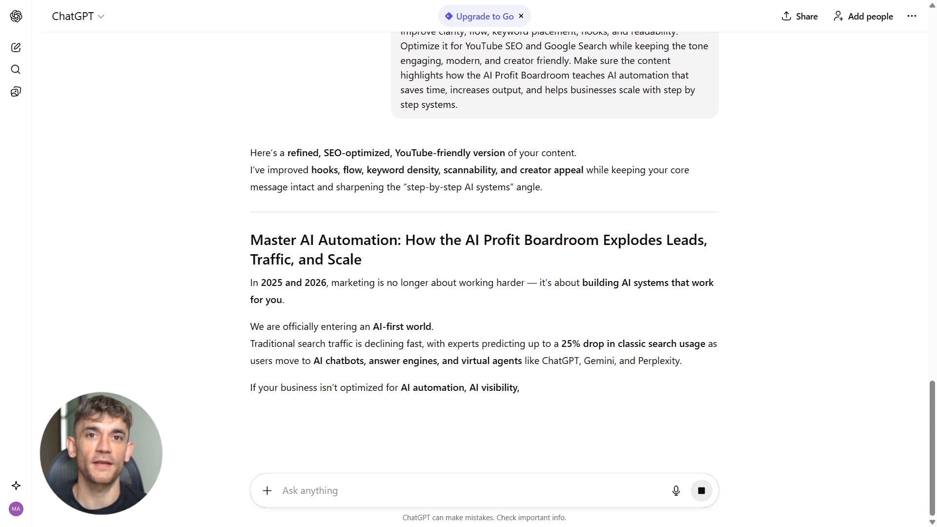
Scroll down to follow the streamed AI Profit Boardroom article as ChatGPT writes it
scroll(down, 3)
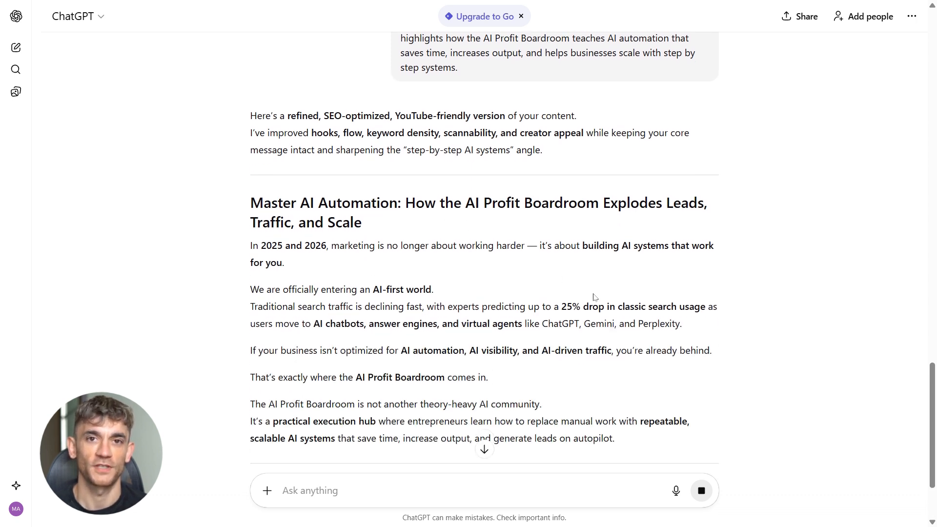
scroll(down, 3)
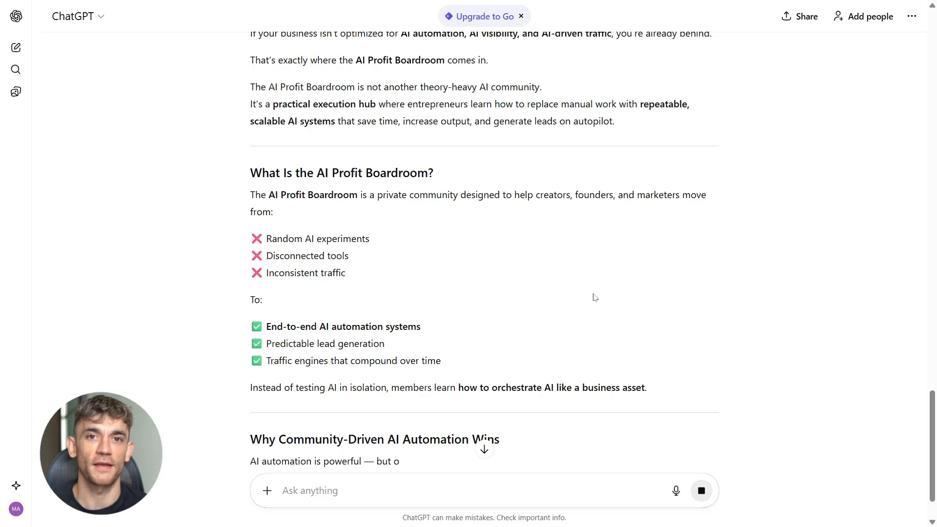
scroll(down, 3)
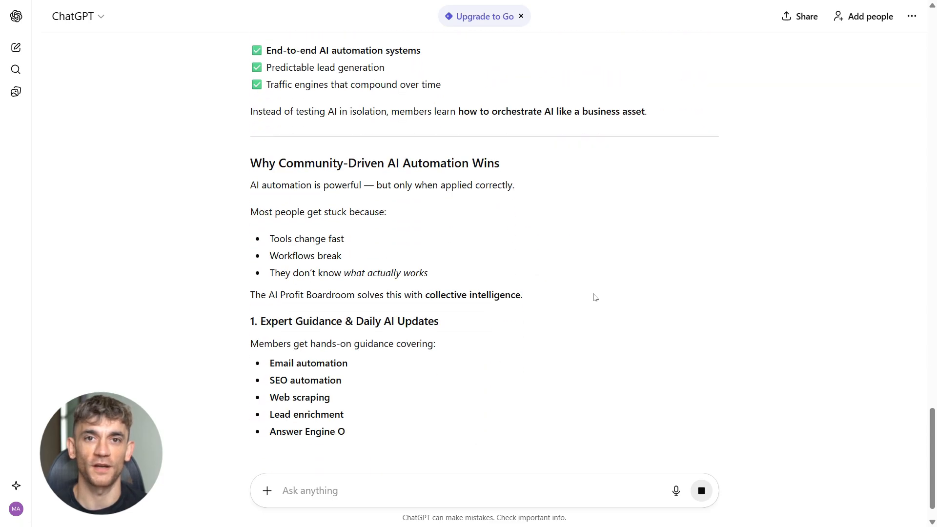
scroll(down, 3)
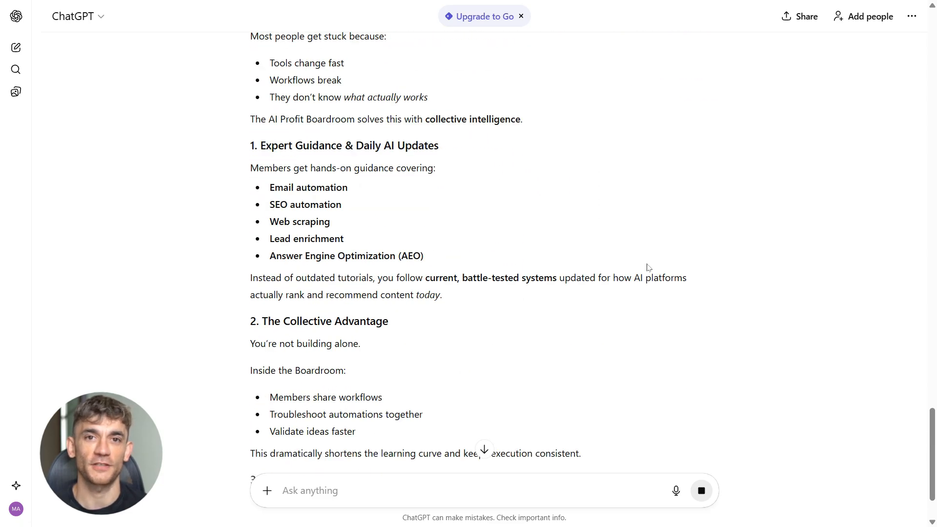
scroll(down, 3)
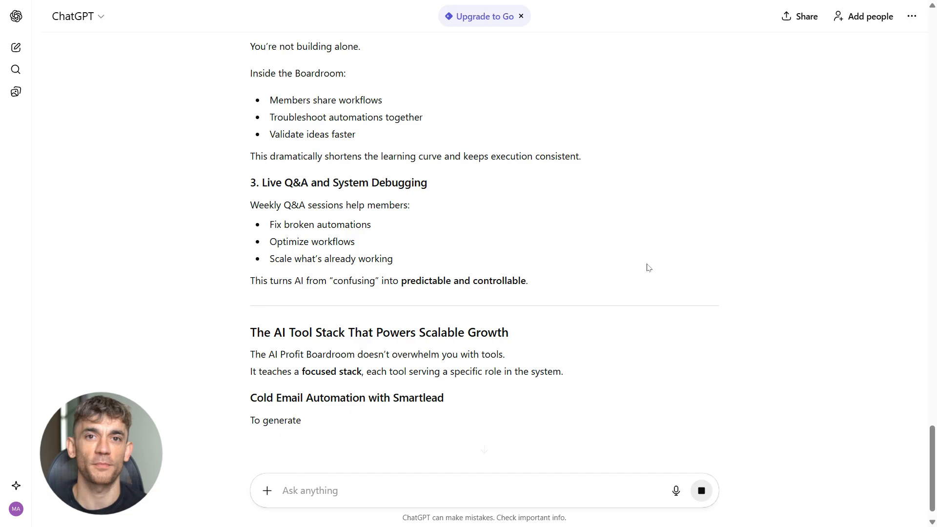
scroll(down, 3)
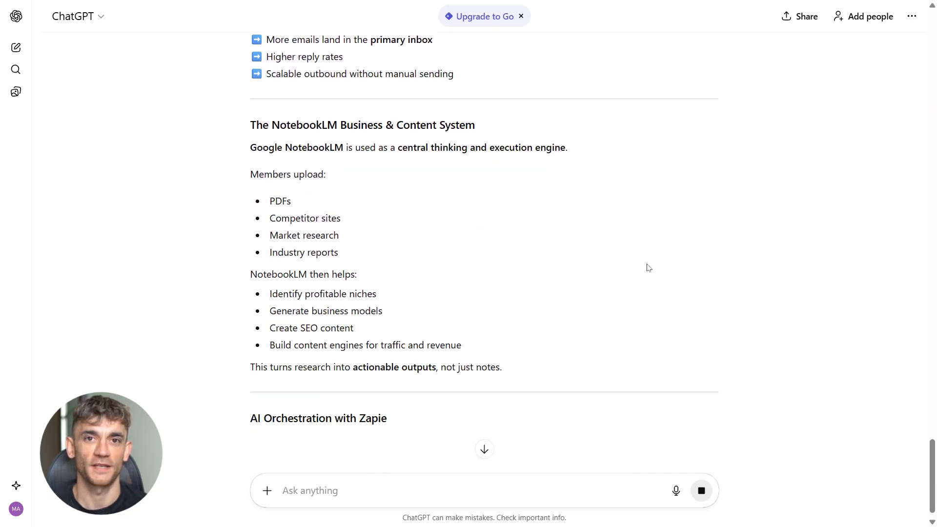
scroll(down, 3)
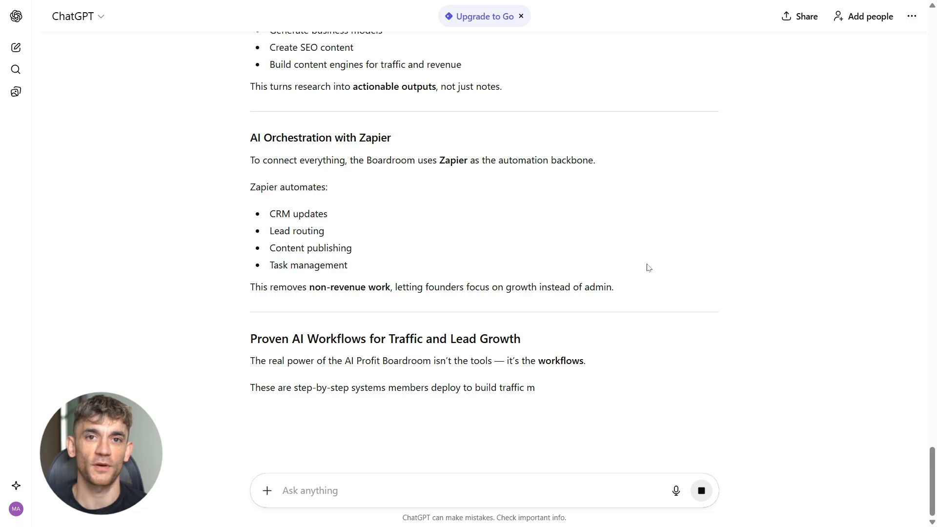
scroll(down, 3)
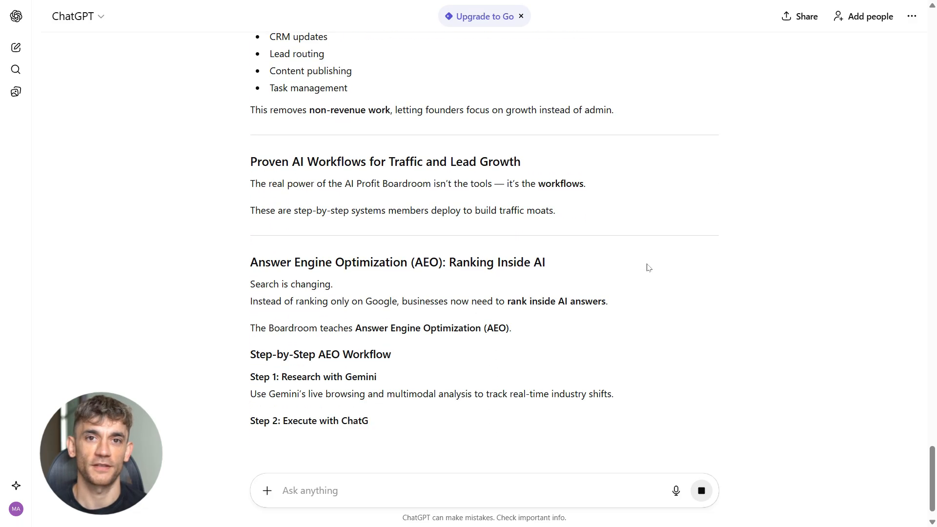
scroll(down, 3)
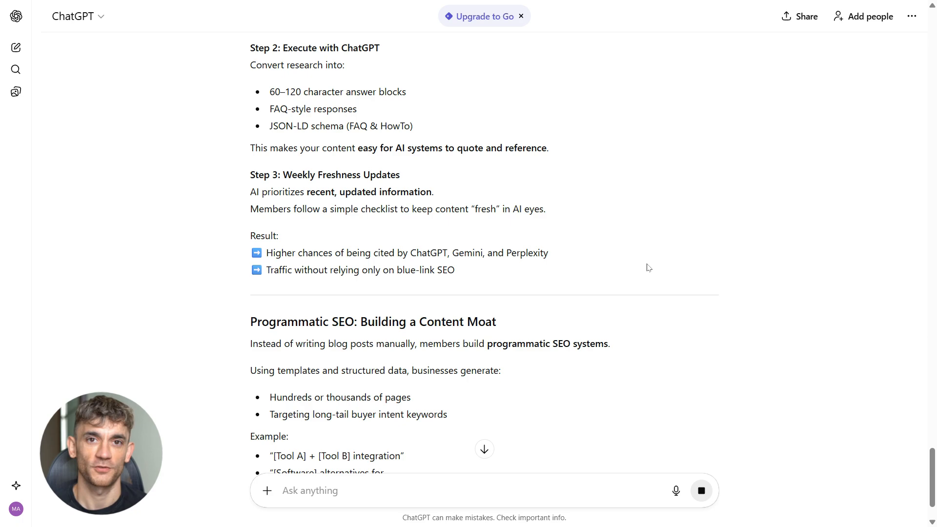
scroll(down, 3)
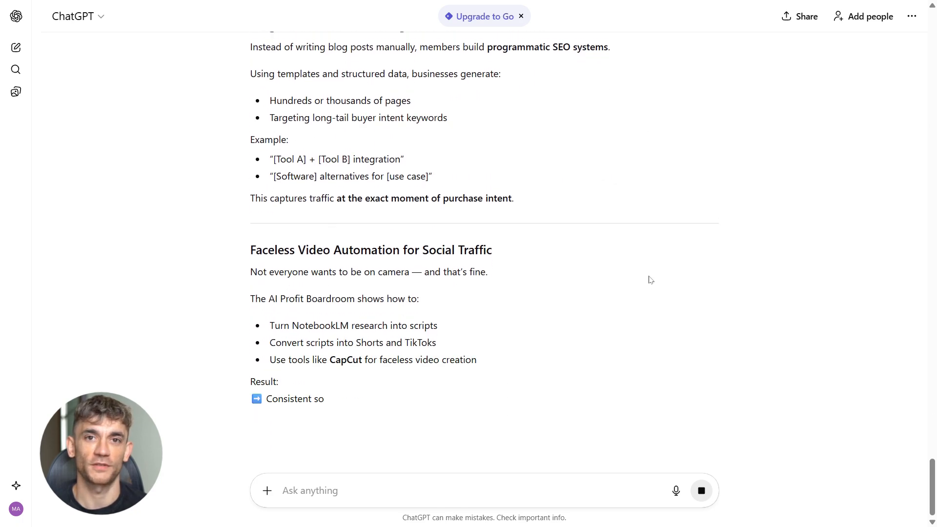
scroll(down, 3)
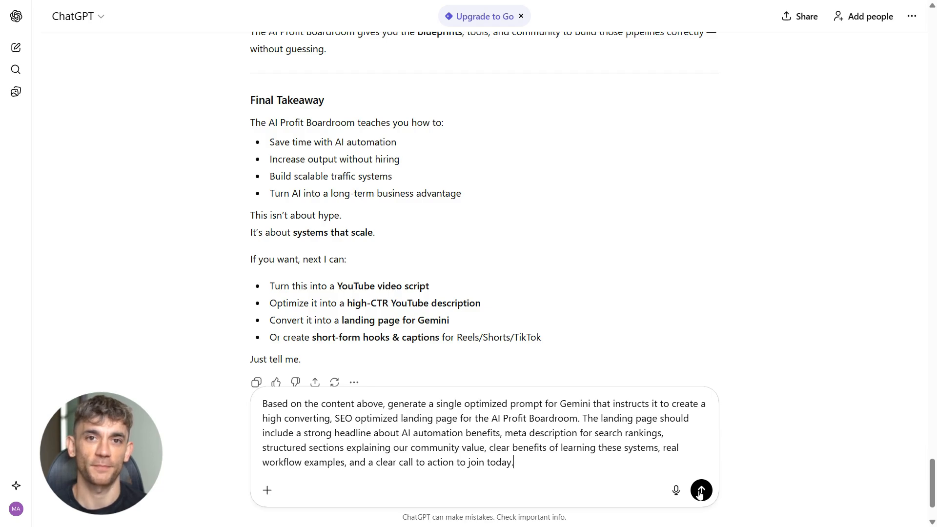
Send the landing-page prompt request and read through ChatGPT's generated Gemini prompt
click(701, 490)
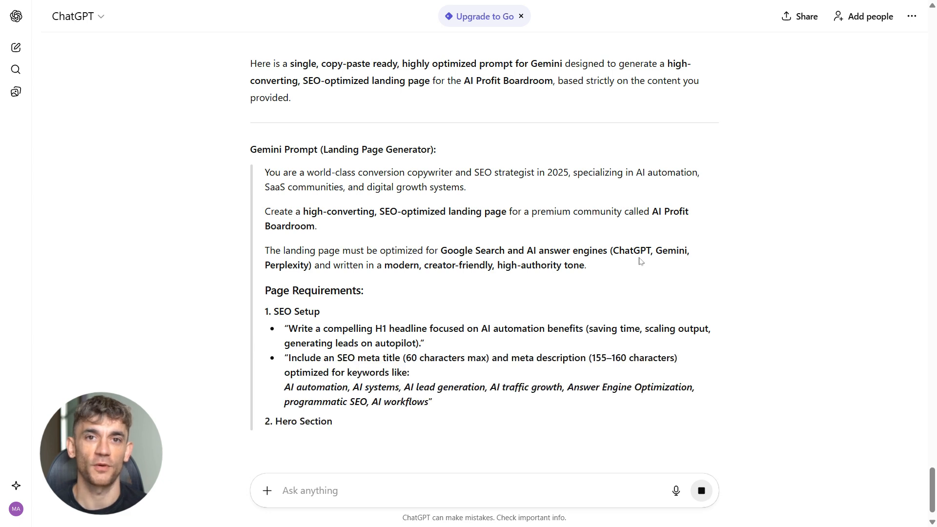
scroll(down, 3)
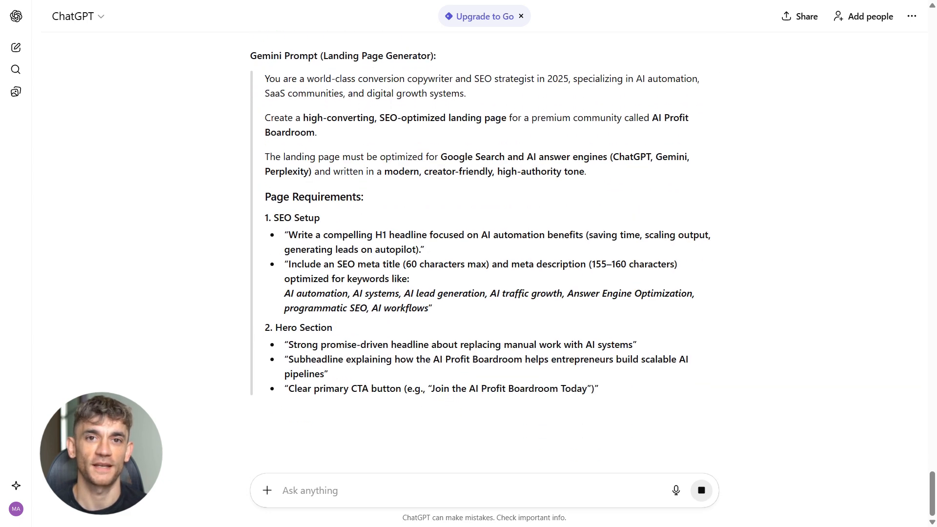
scroll(down, 3)
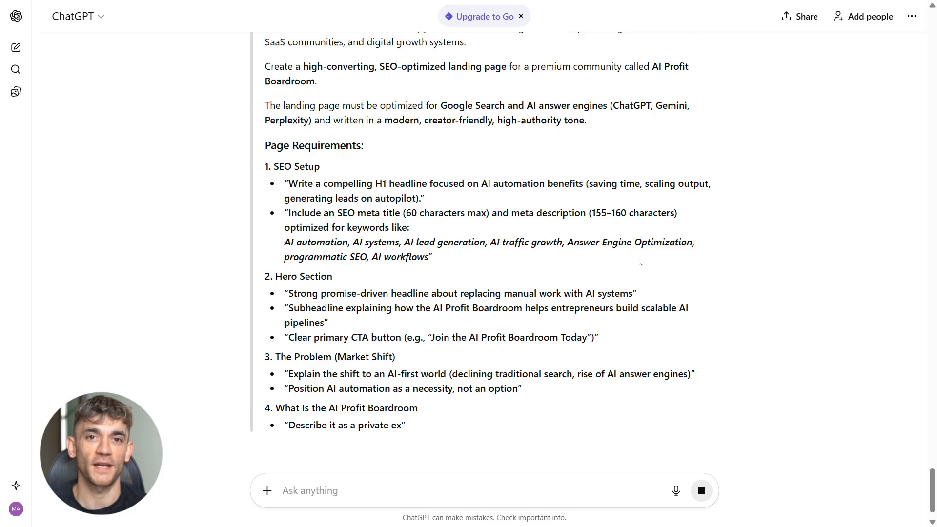
scroll(down, 3)
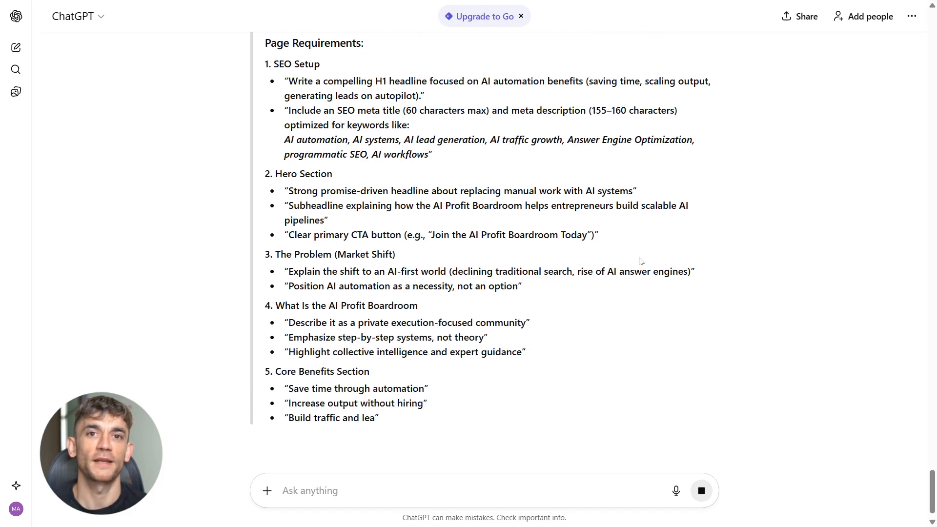
scroll(down, 3)
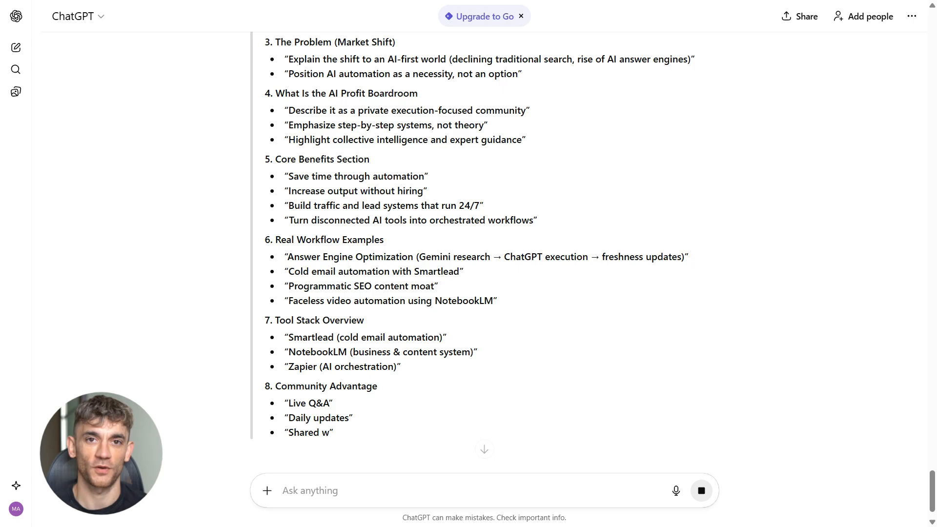
scroll(down, 3)
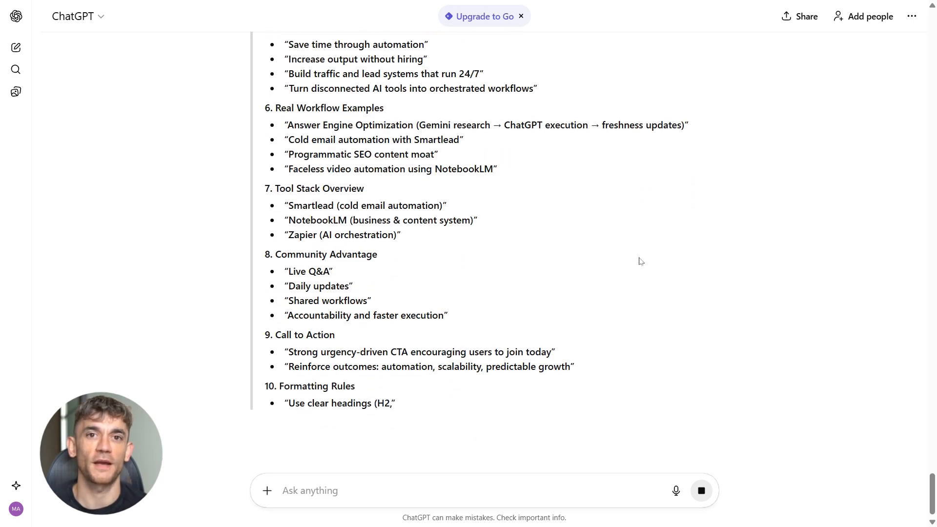
scroll(down, 3)
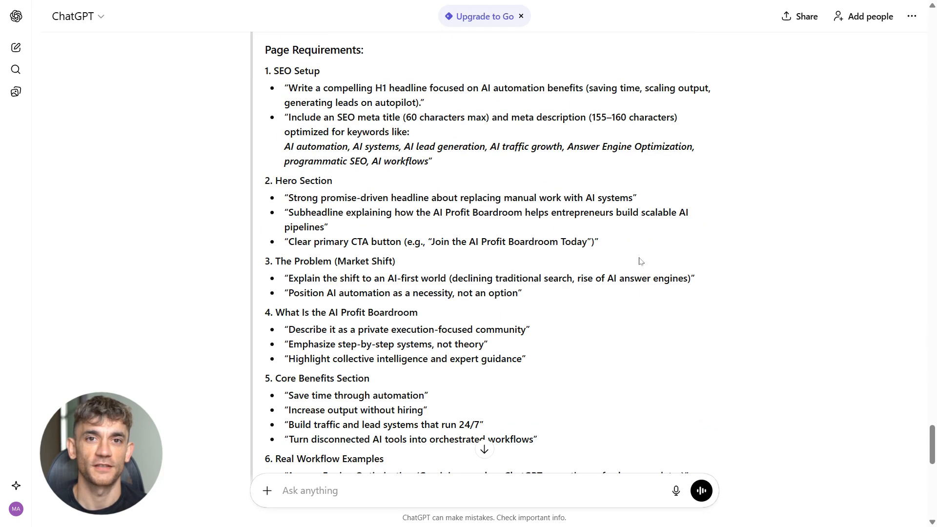
scroll(down, 3)
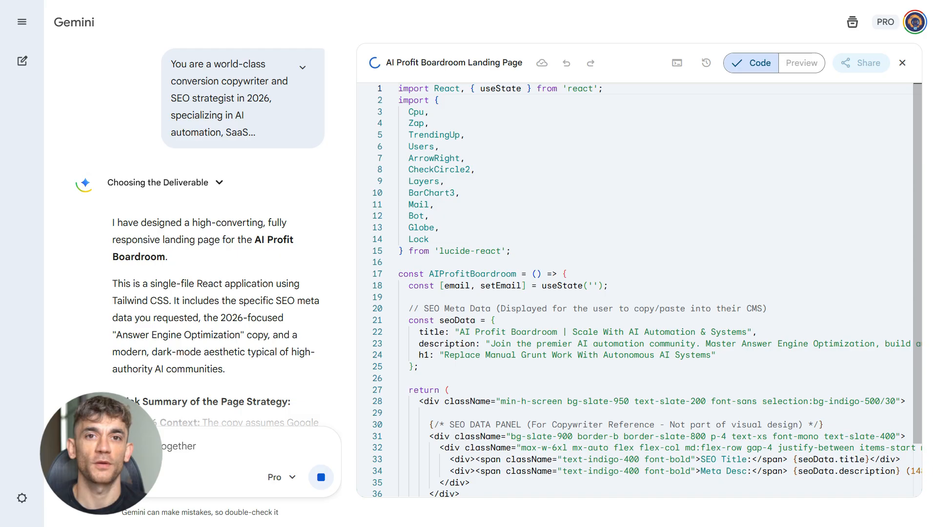
Scroll through the React landing-page code Gemini generated in the Canvas Code tab
scroll(down, 3)
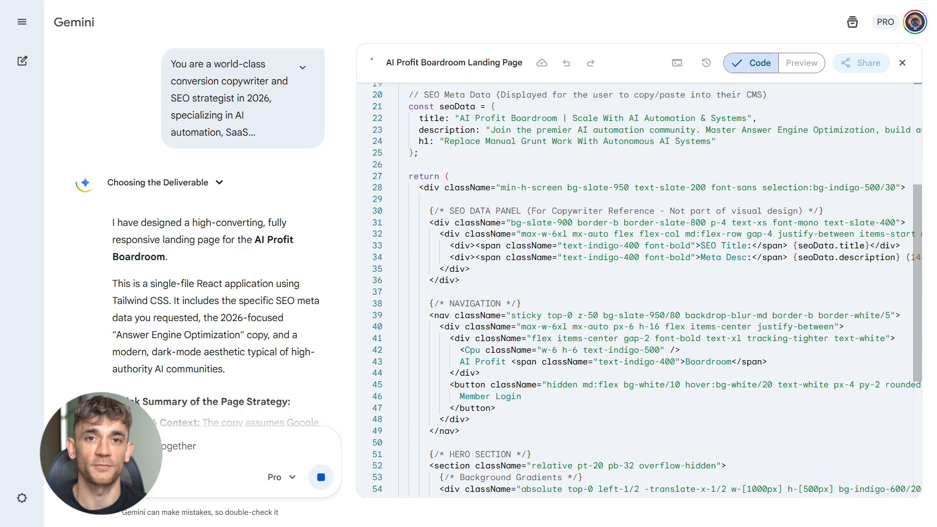
scroll(down, 3)
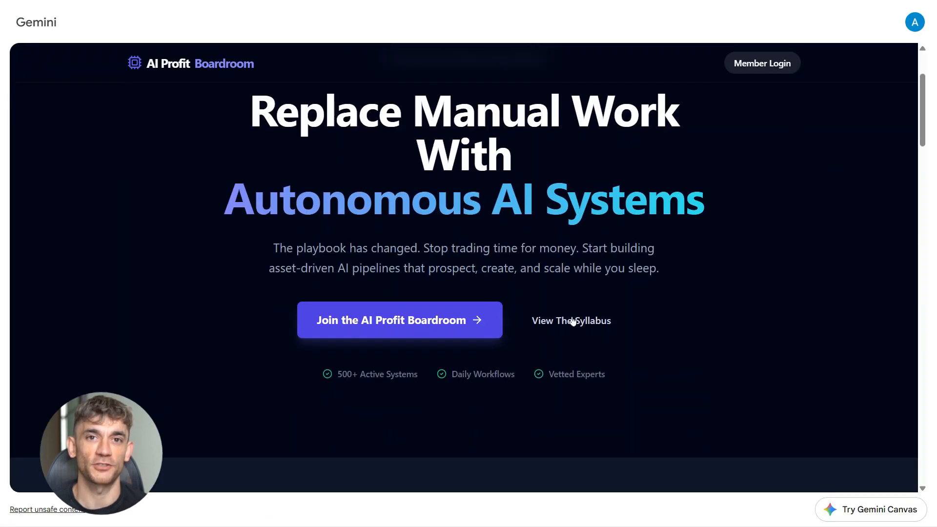
Scroll the rendered landing page from the hero through systems, benefits, membership CTA and footer
scroll(down, 3)
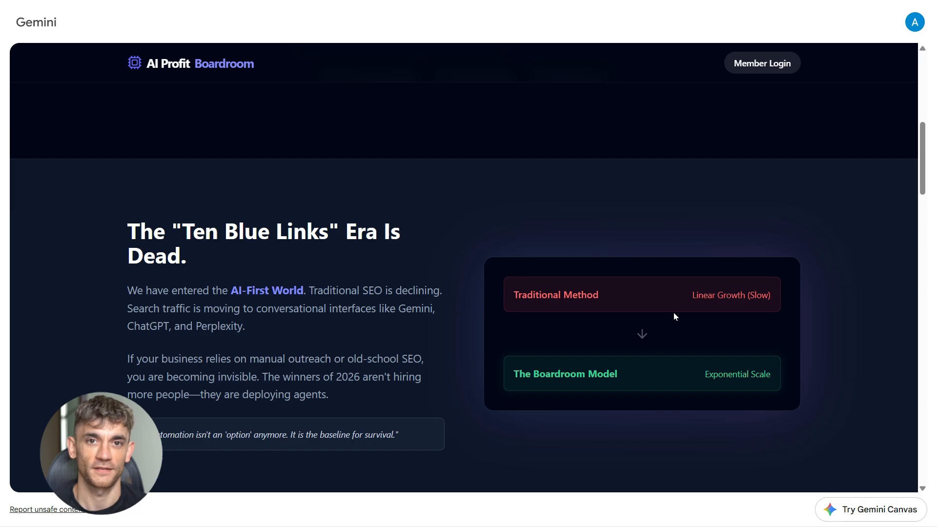
scroll(down, 3)
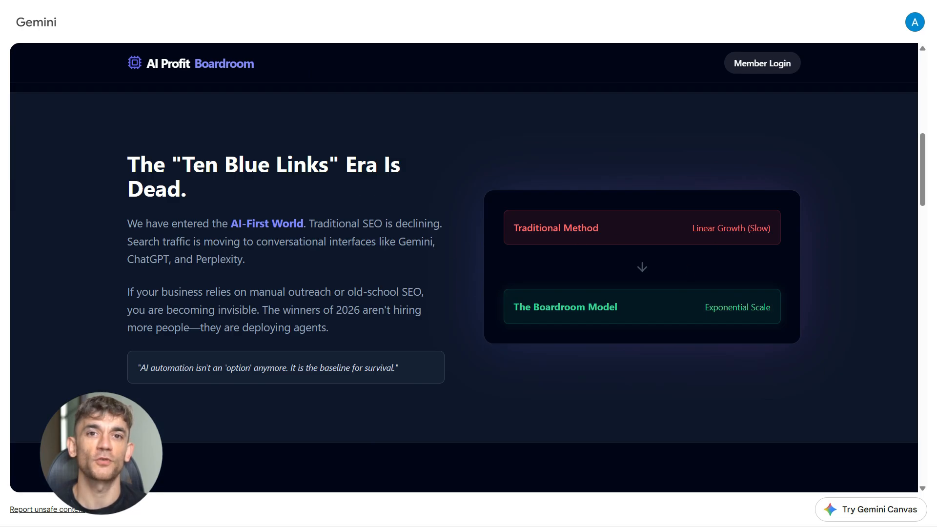
scroll(down, 3)
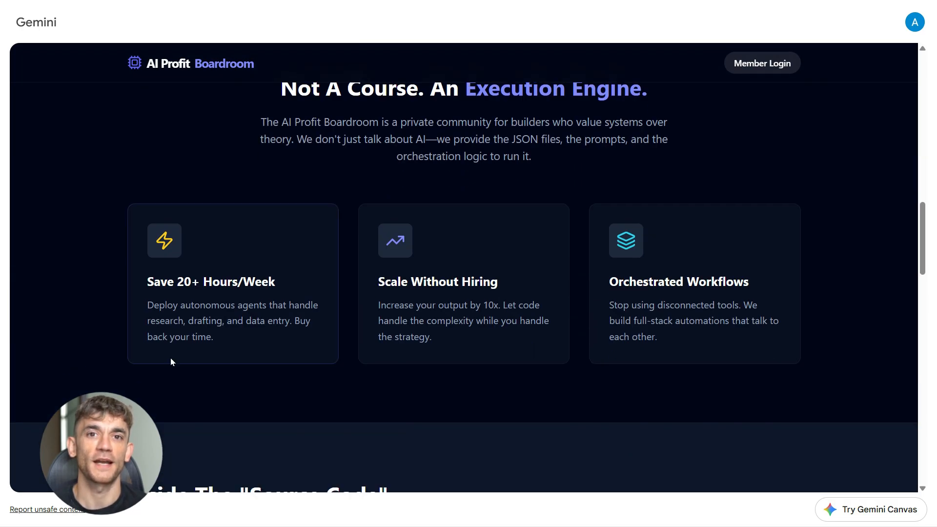
scroll(down, 3)
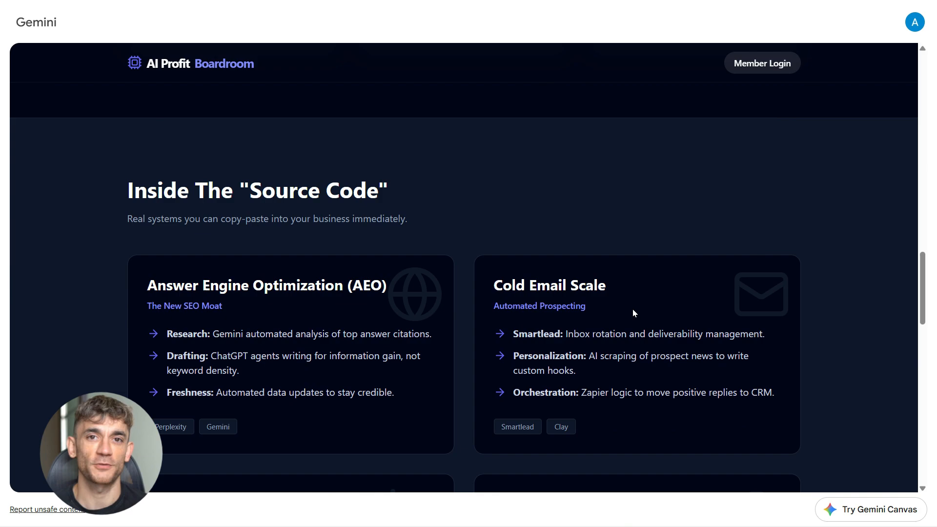
scroll(down, 3)
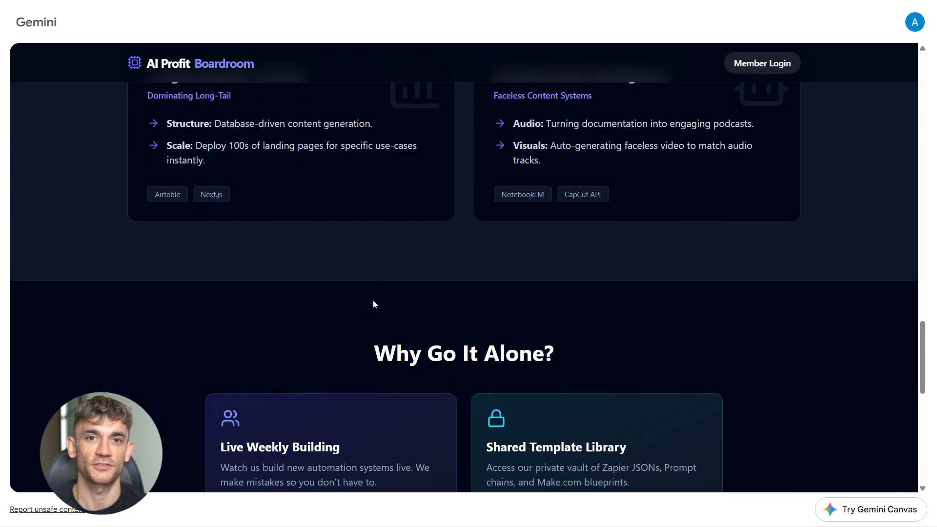
scroll(down, 3)
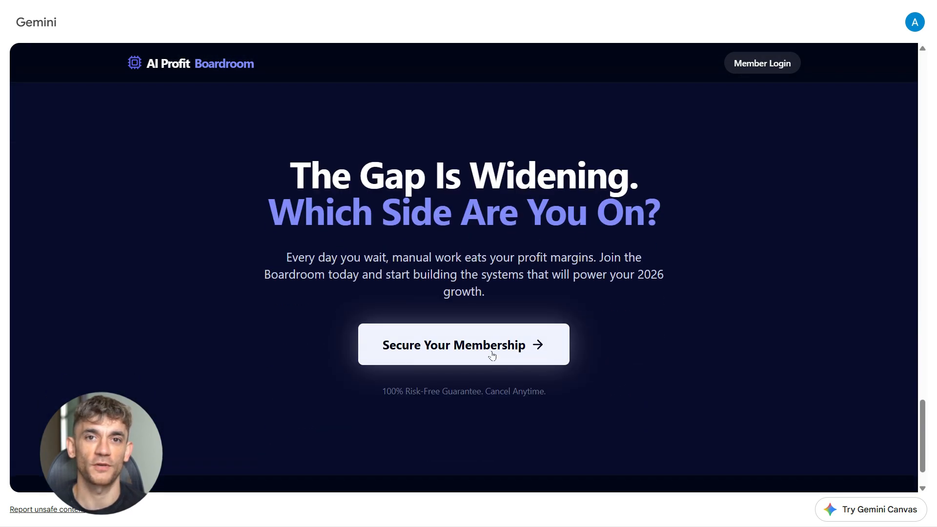
scroll(down, 3)
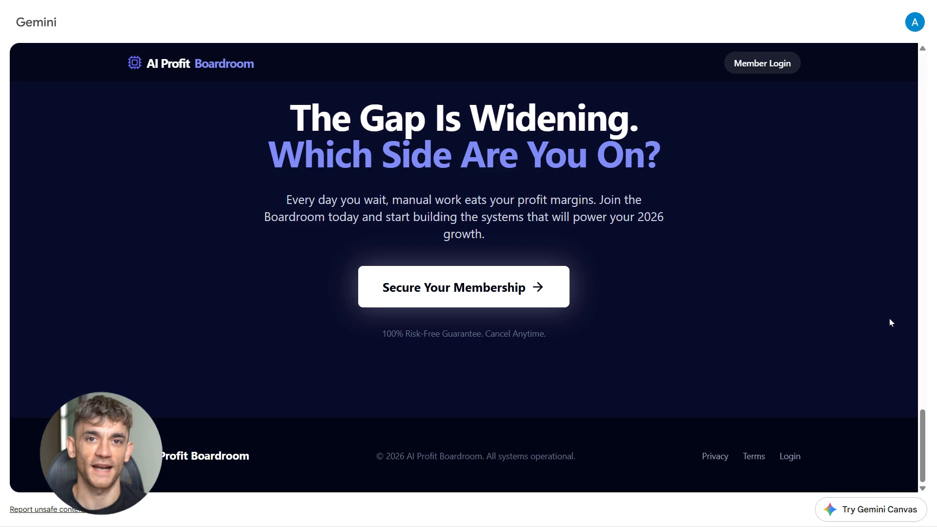
scroll(down, 3)
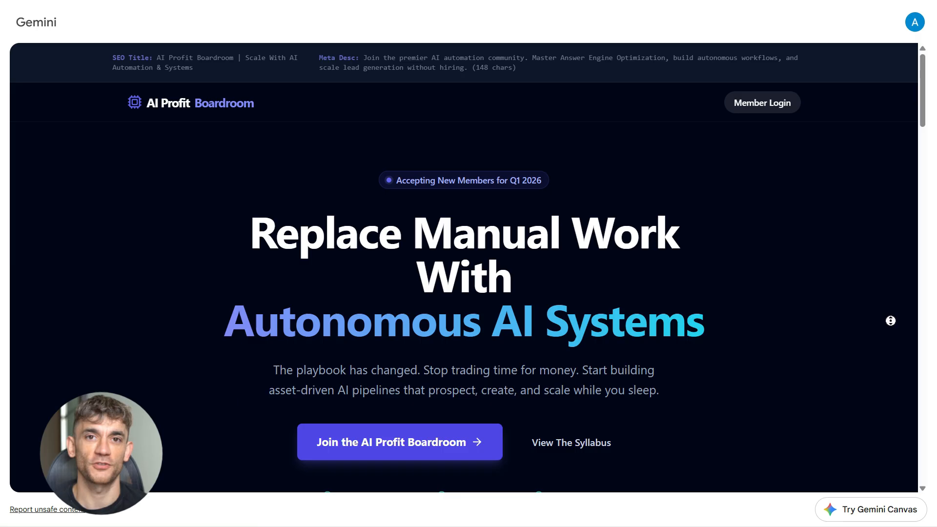
scroll(down, 3)
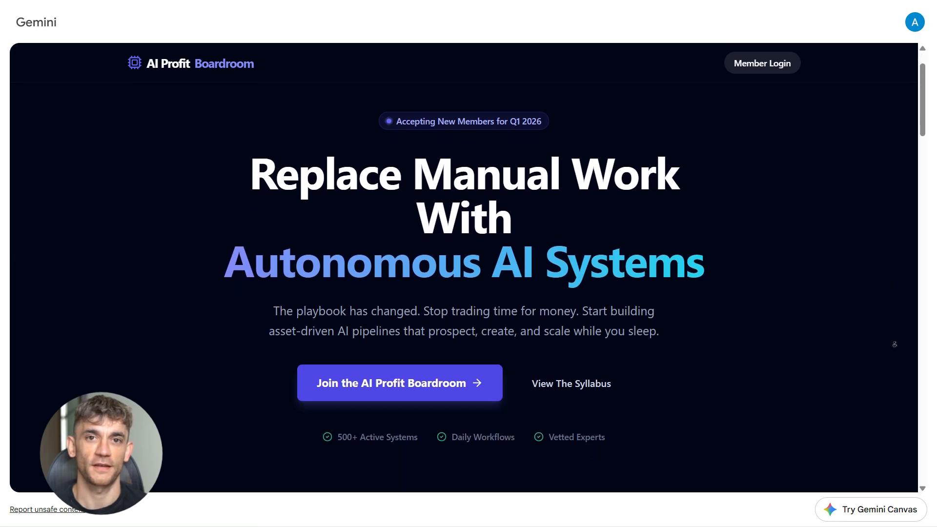
scroll(down, 3)
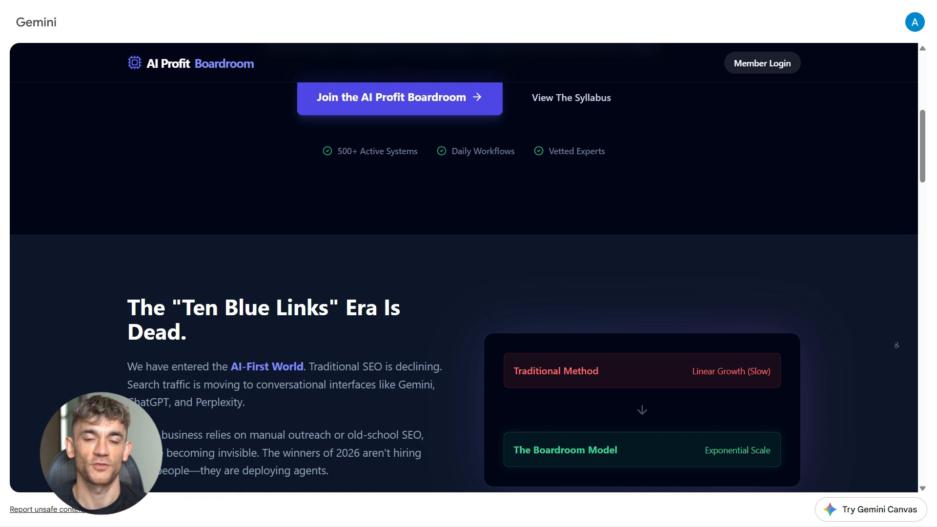
scroll(down, 3)
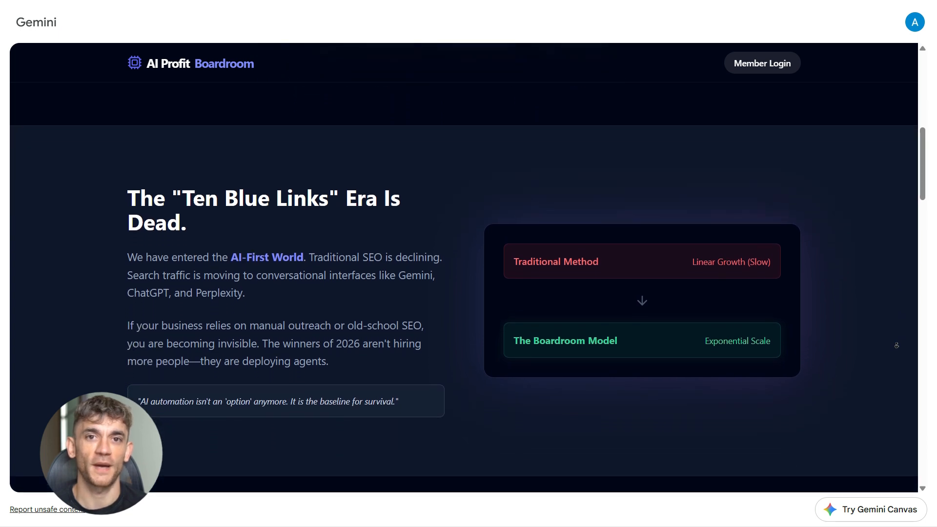
scroll(down, 3)
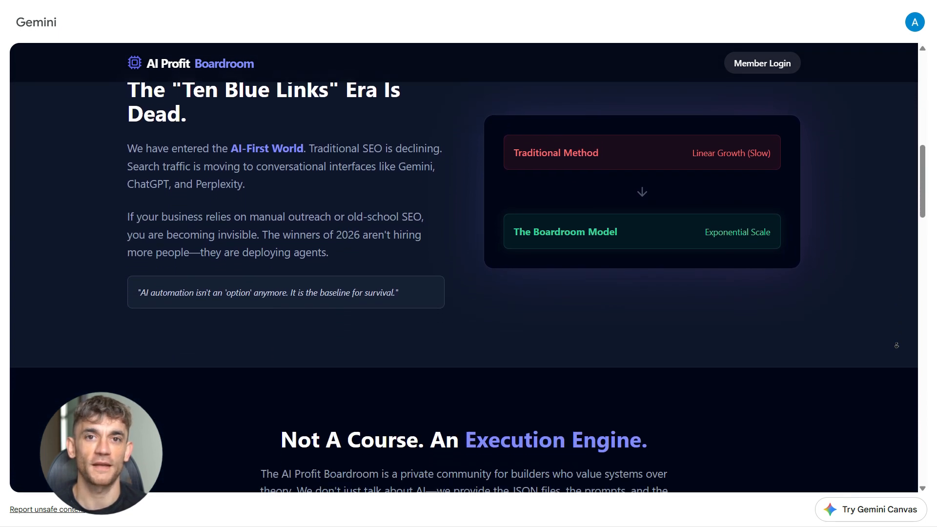
scroll(down, 3)
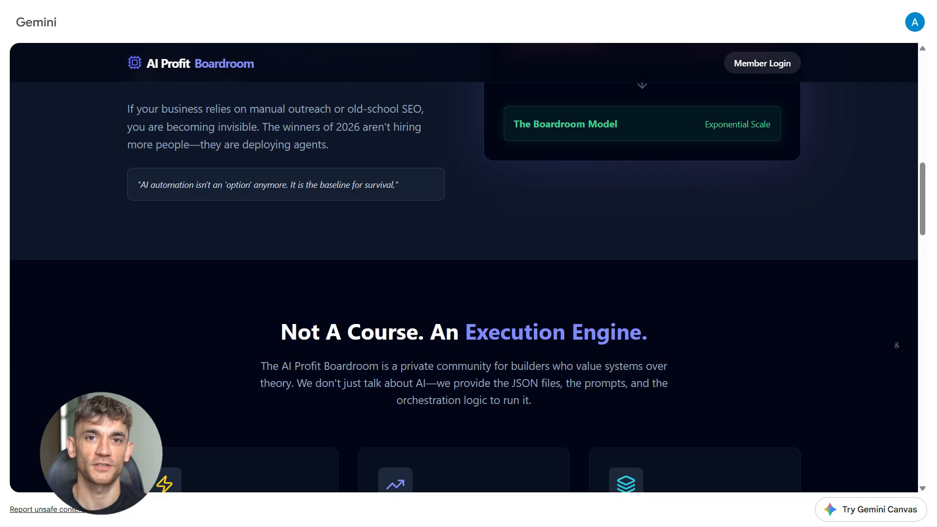
scroll(down, 3)
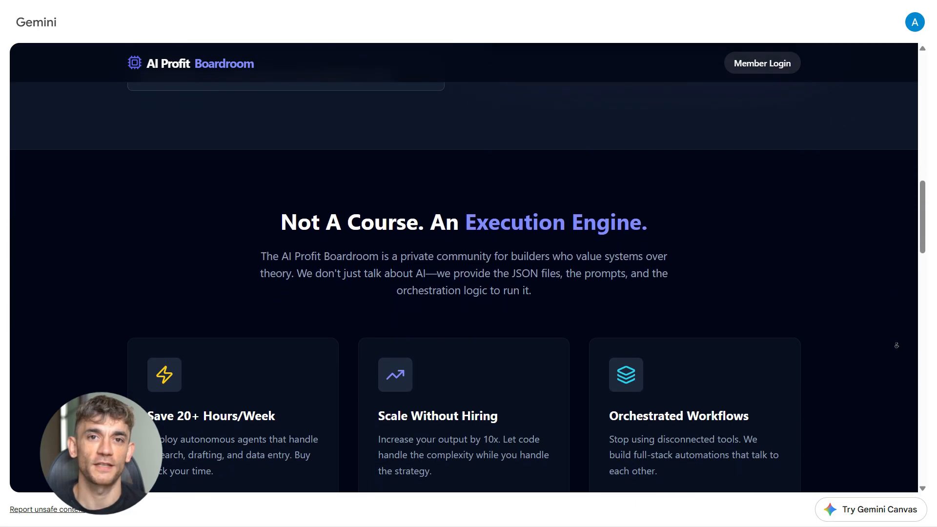
scroll(down, 3)
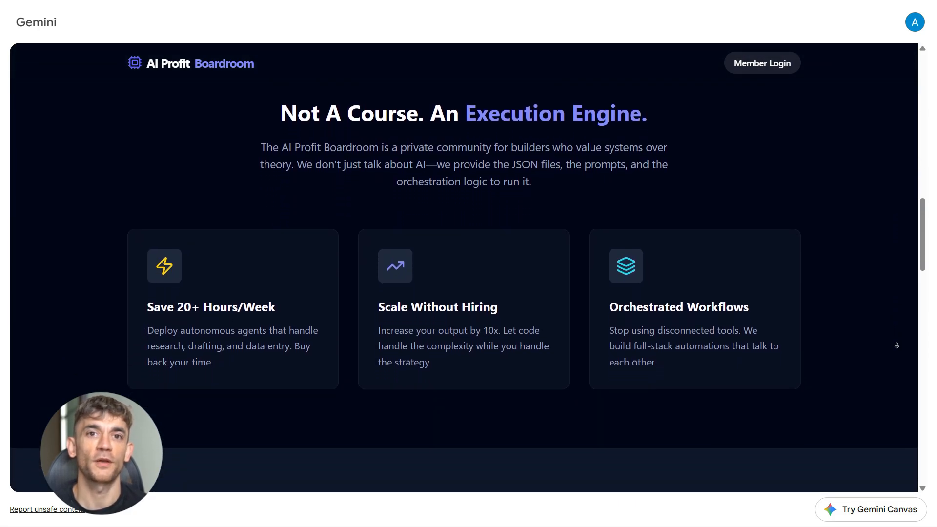
scroll(down, 3)
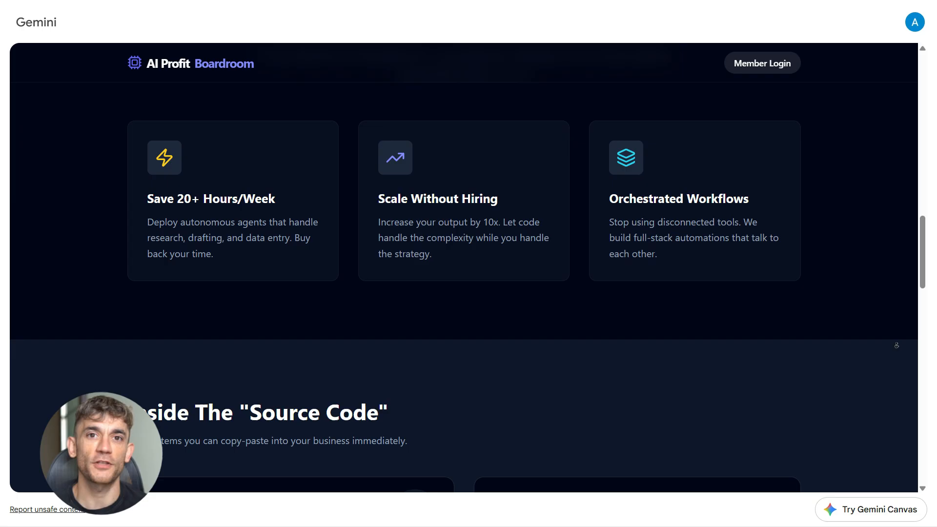
scroll(down, 3)
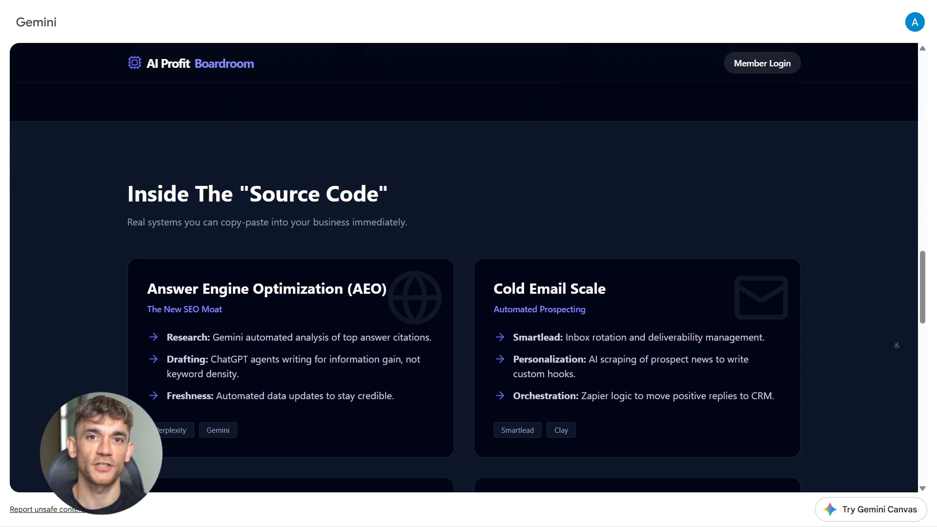
scroll(down, 3)
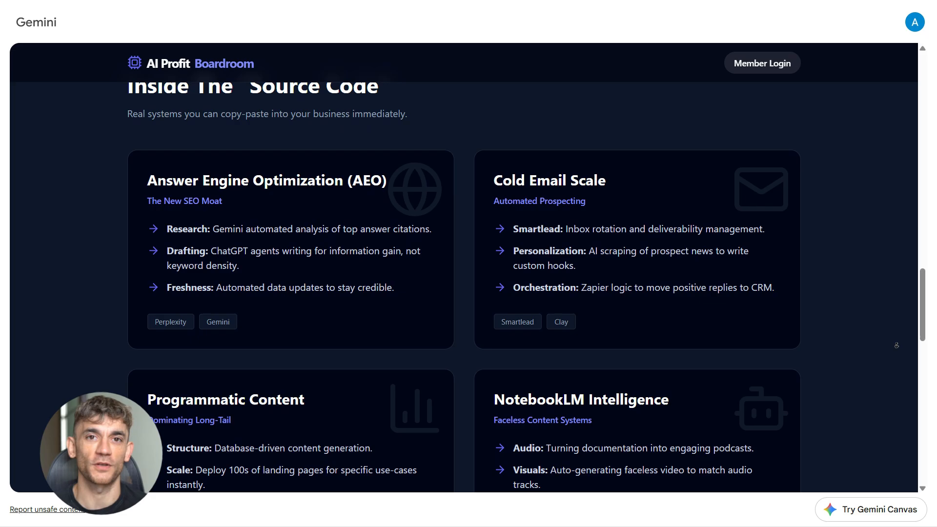
scroll(down, 3)
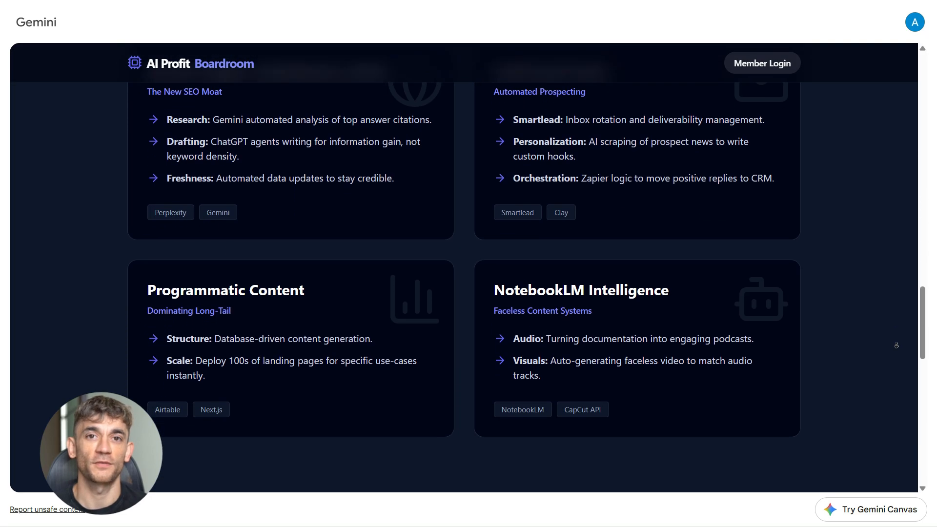
scroll(down, 3)
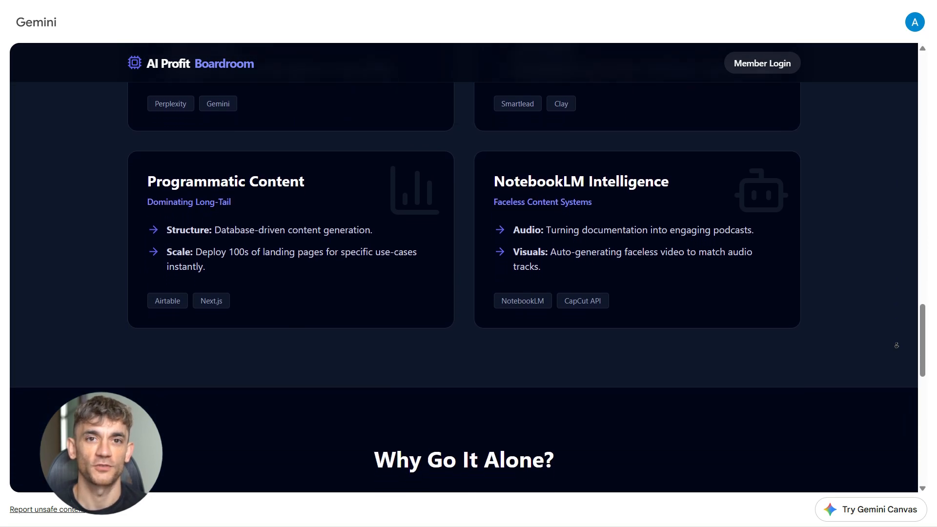
scroll(down, 3)
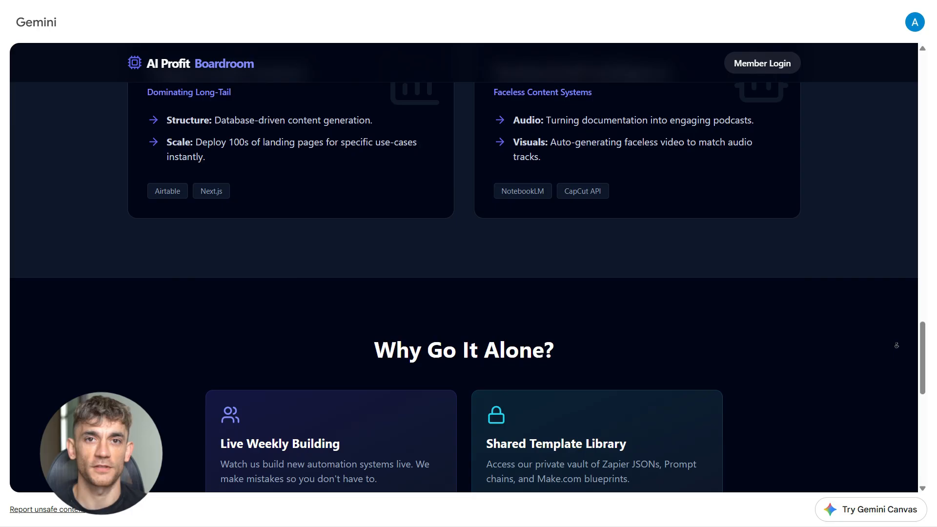
scroll(down, 3)
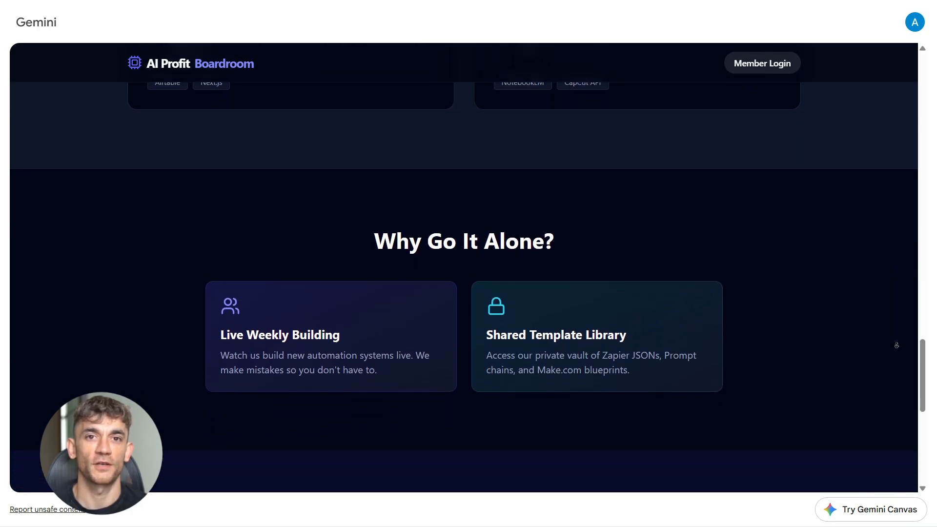
scroll(down, 3)
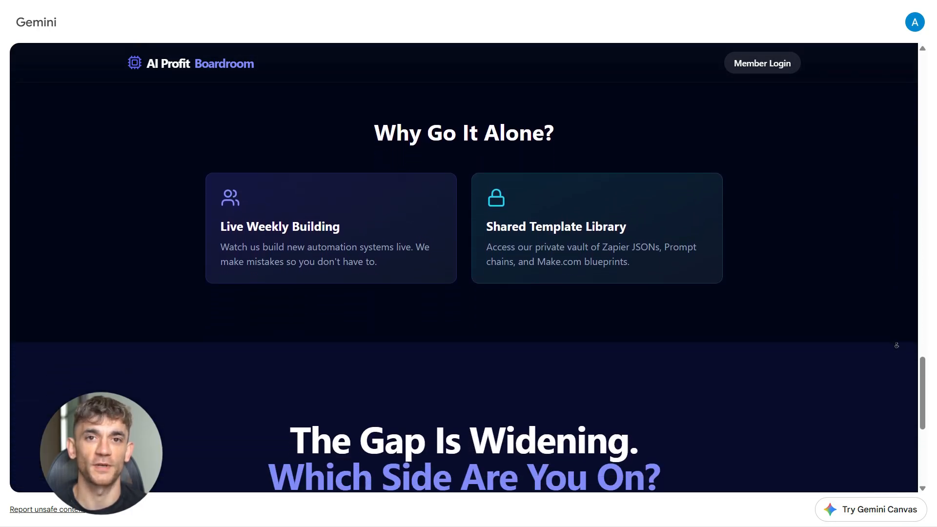
scroll(down, 3)
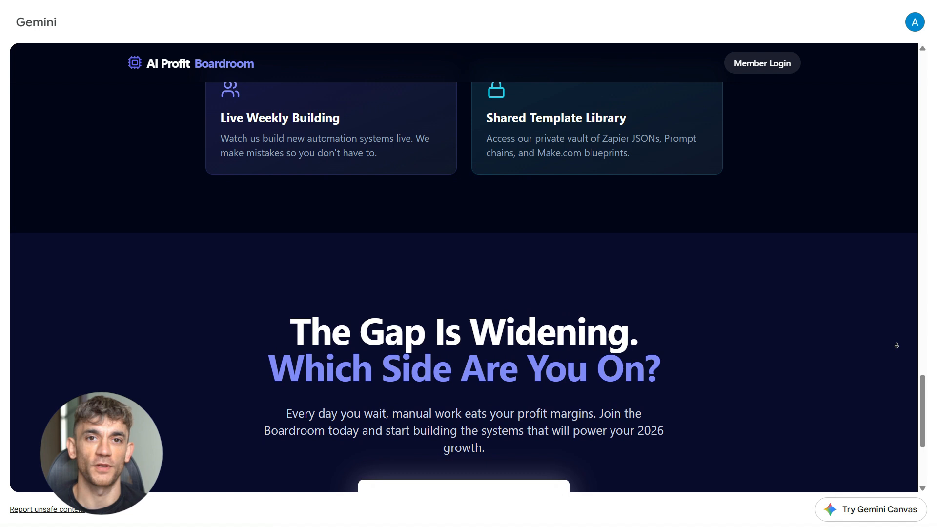
scroll(down, 3)
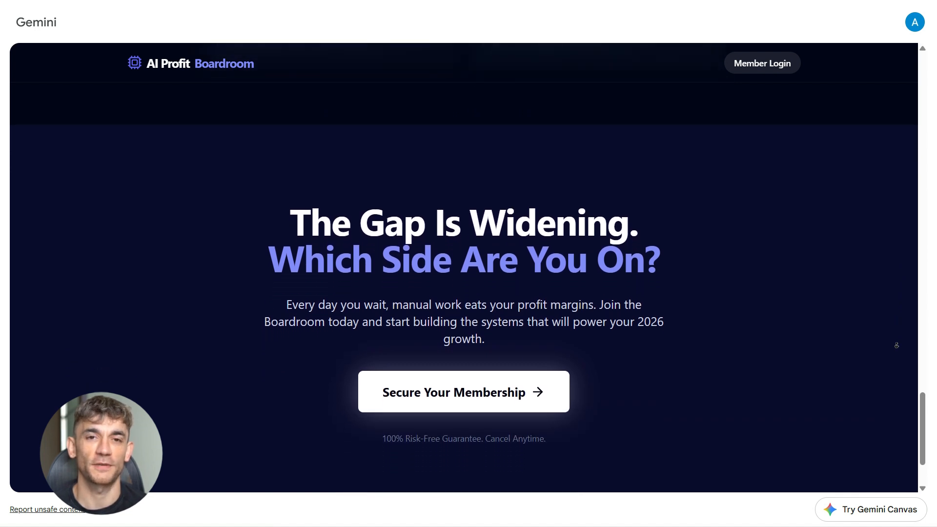
scroll(down, 3)
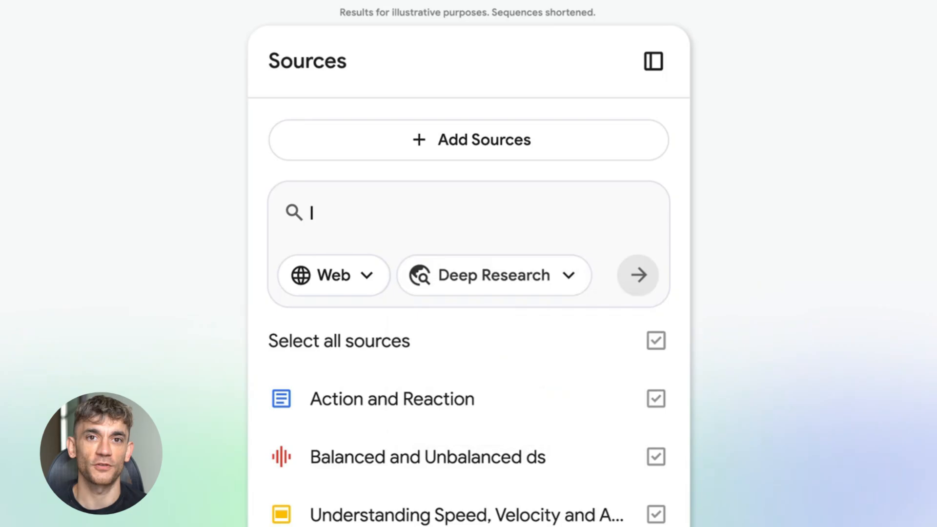
Run Deep Research on 'Latest breakthroughs in quantum physics' and open the resulting report
text(Latest breakthroughs in quantum physics)
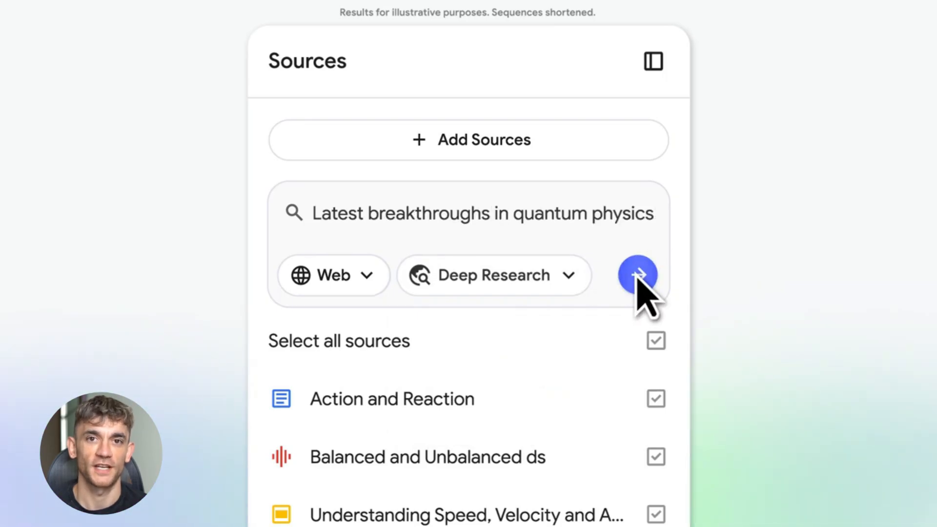
click(636, 275)
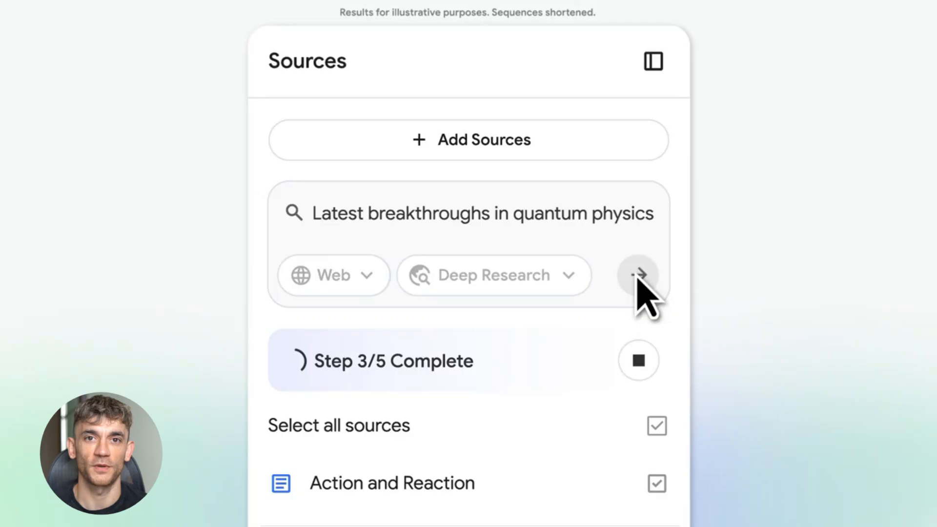
click(637, 275)
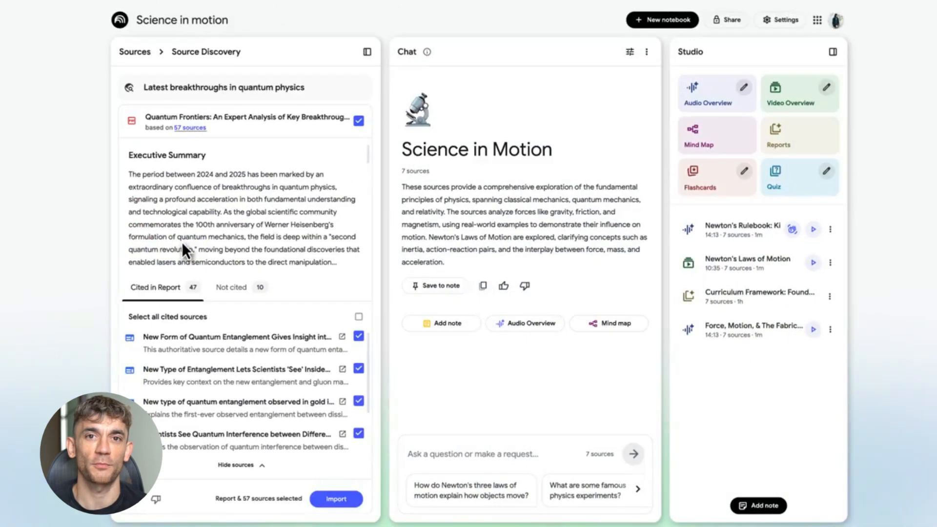
click(336, 499)
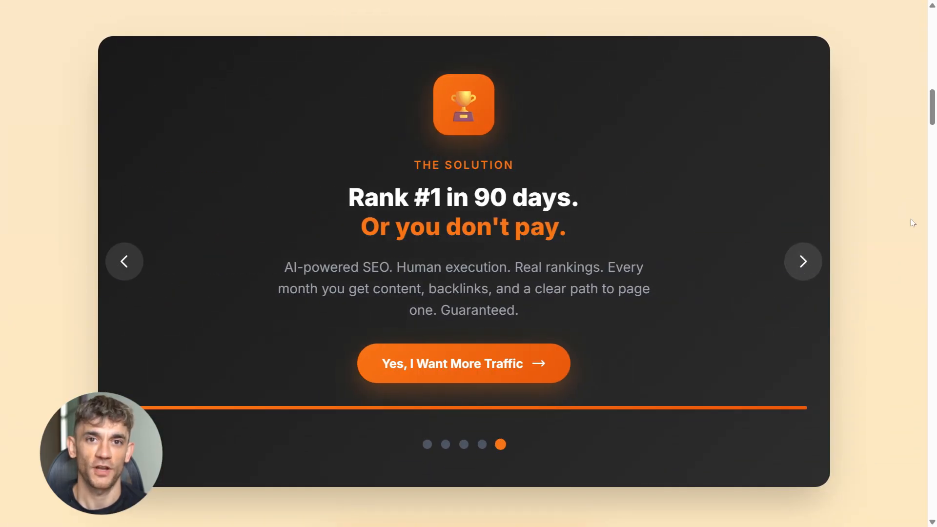
scroll(down, 3)
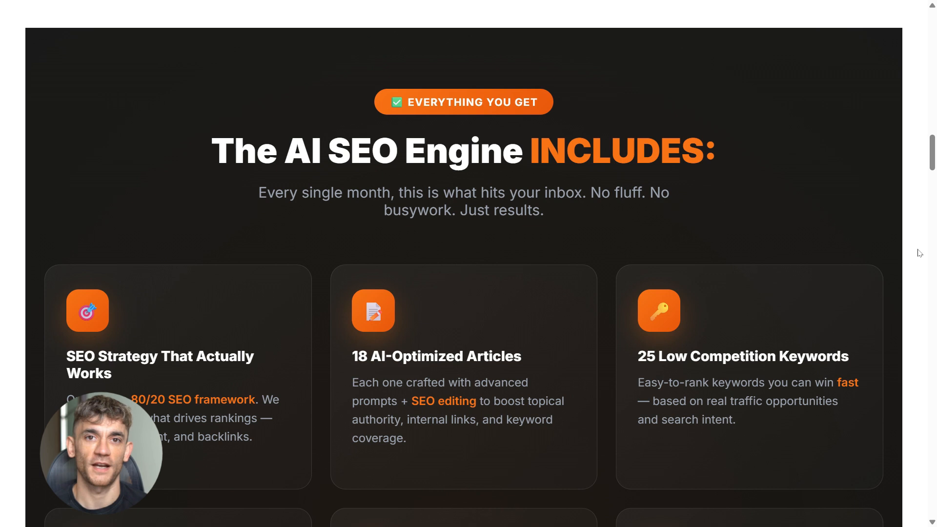
scroll(down, 3)
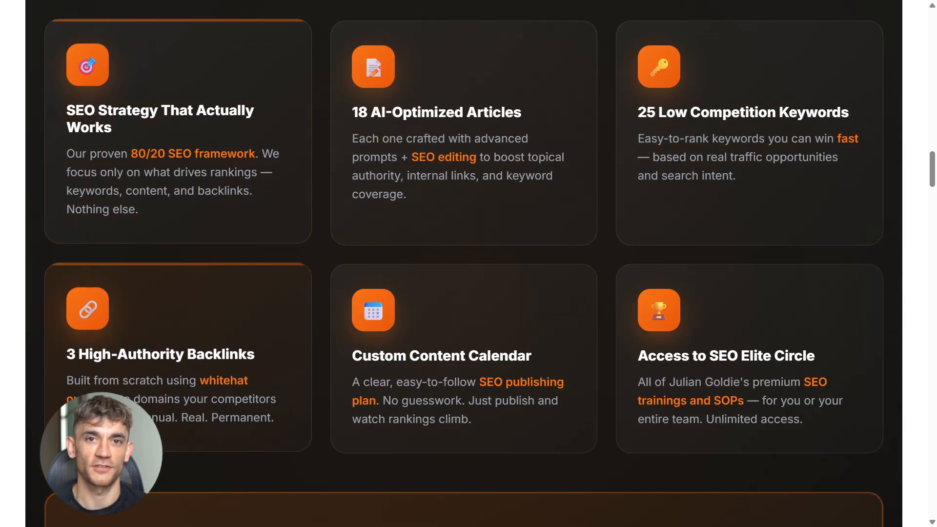
scroll(down, 3)
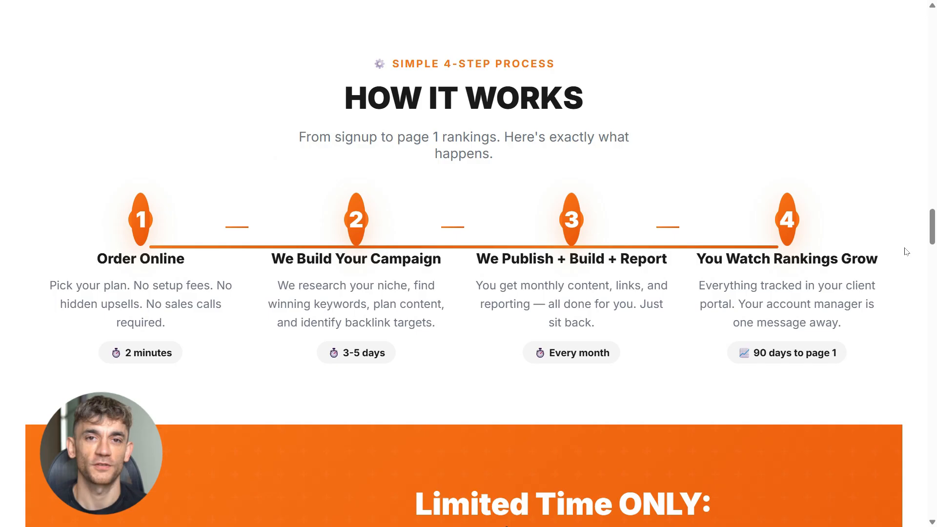
scroll(down, 3)
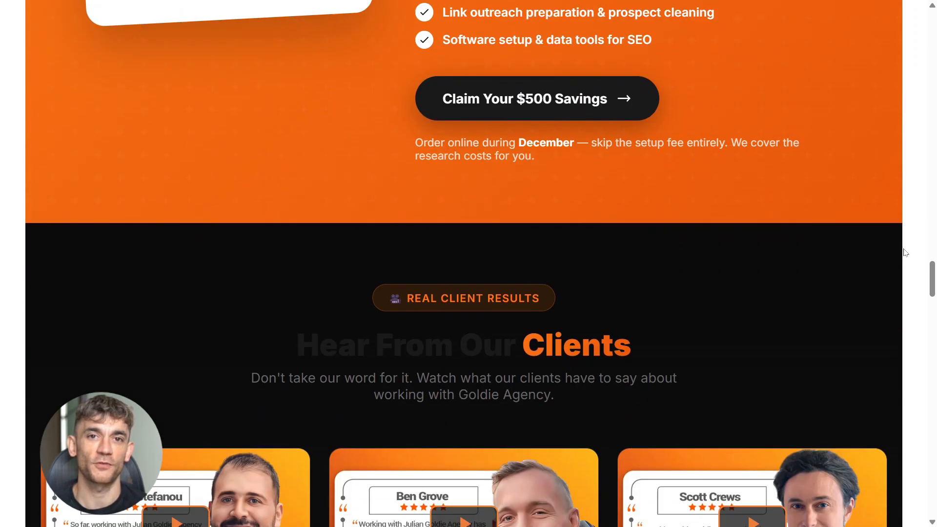
scroll(down, 3)
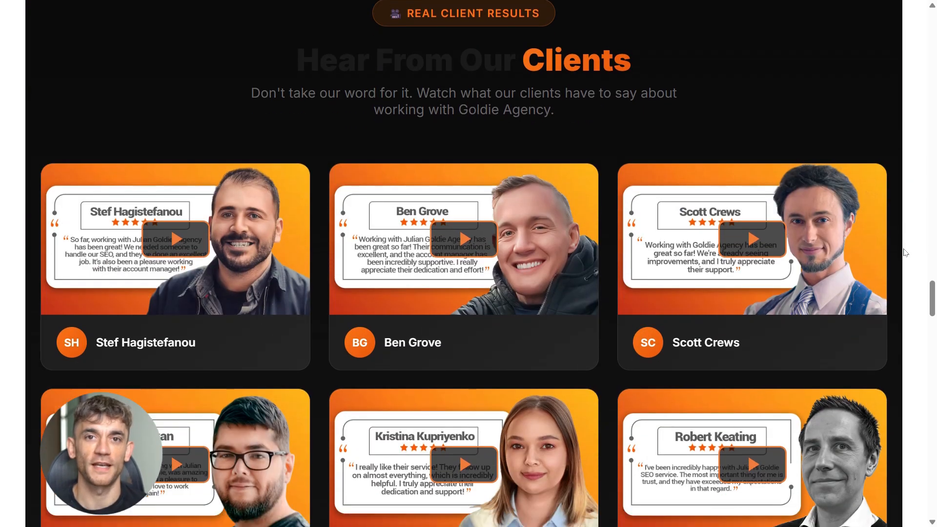
scroll(down, 3)
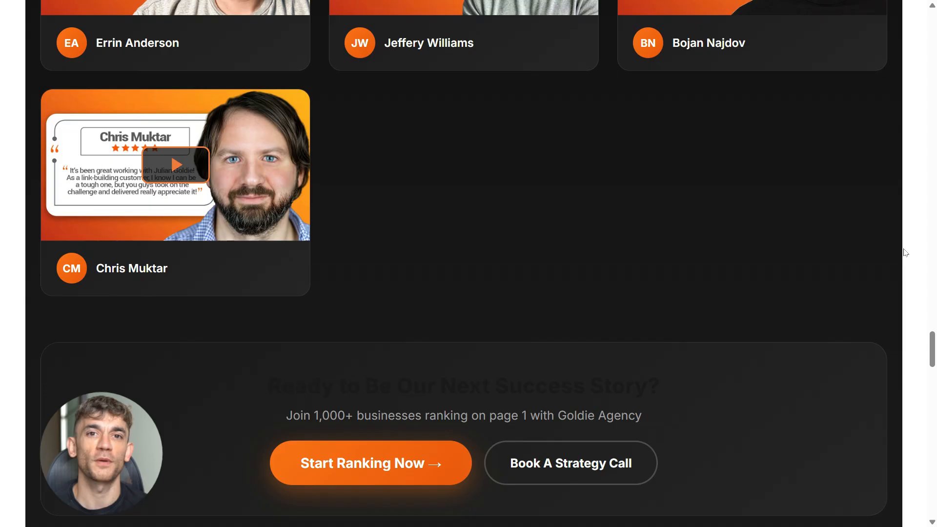
scroll(down, 3)
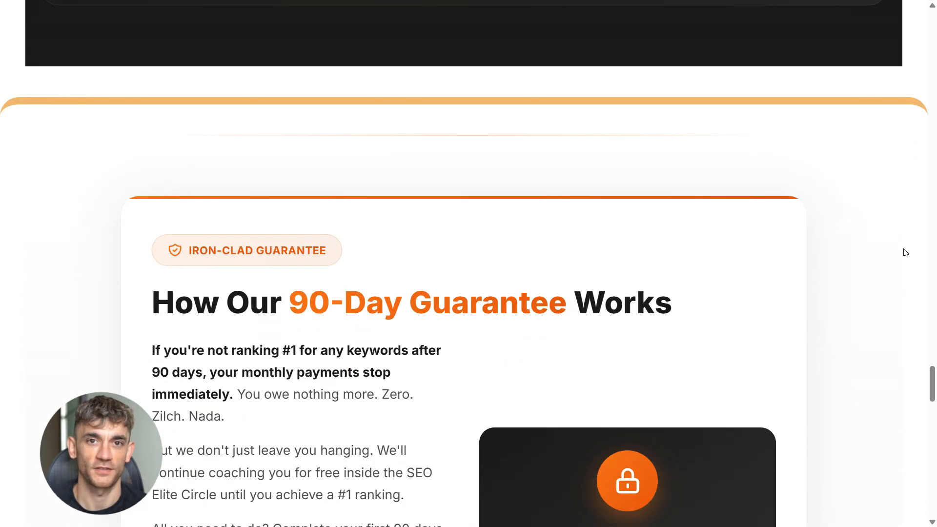
scroll(down, 3)
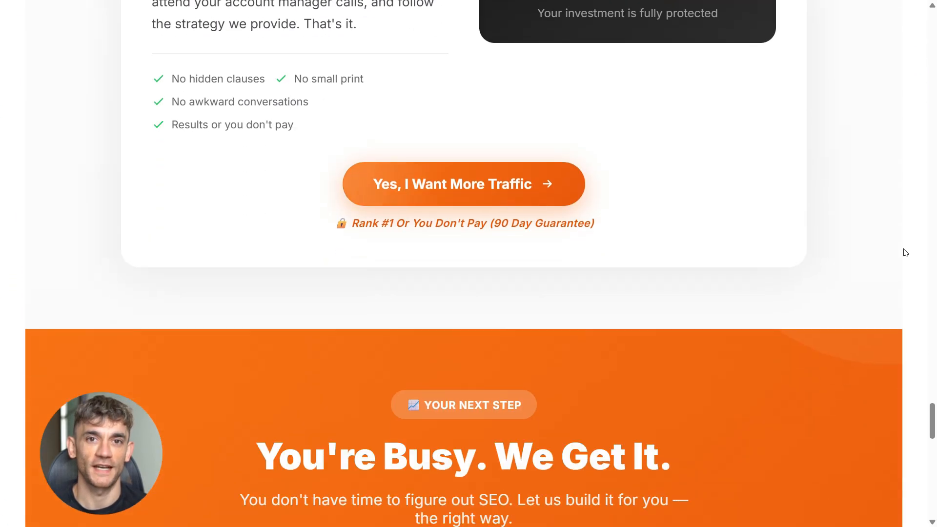
scroll(down, 3)
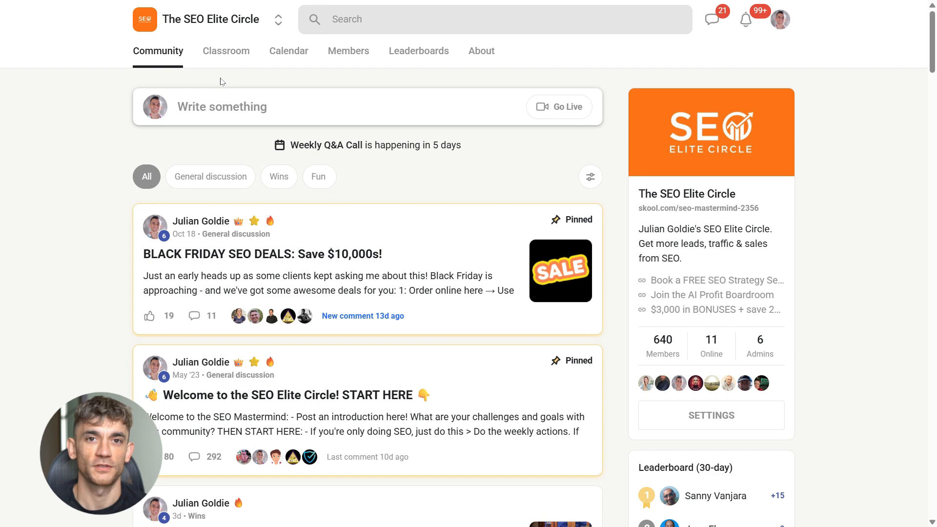
Switch to the SEO Elite Circle Classroom to show its course library
click(225, 51)
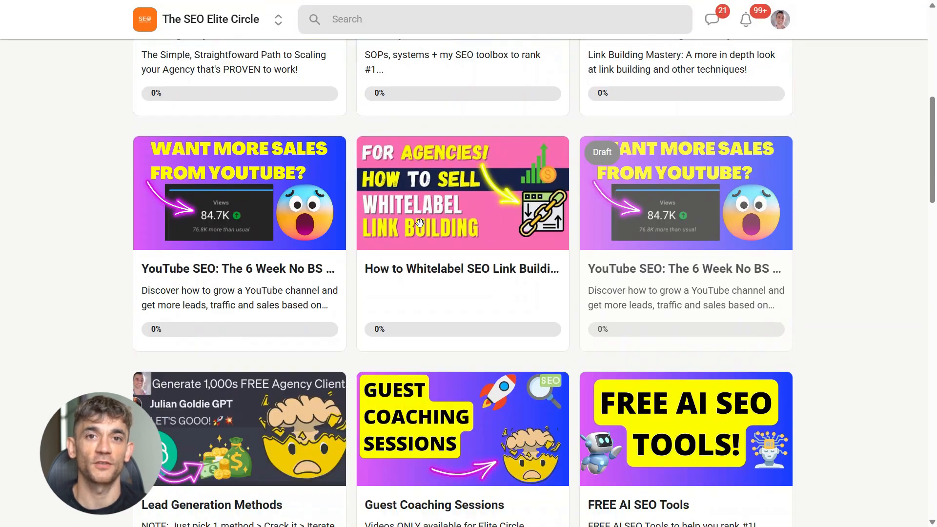